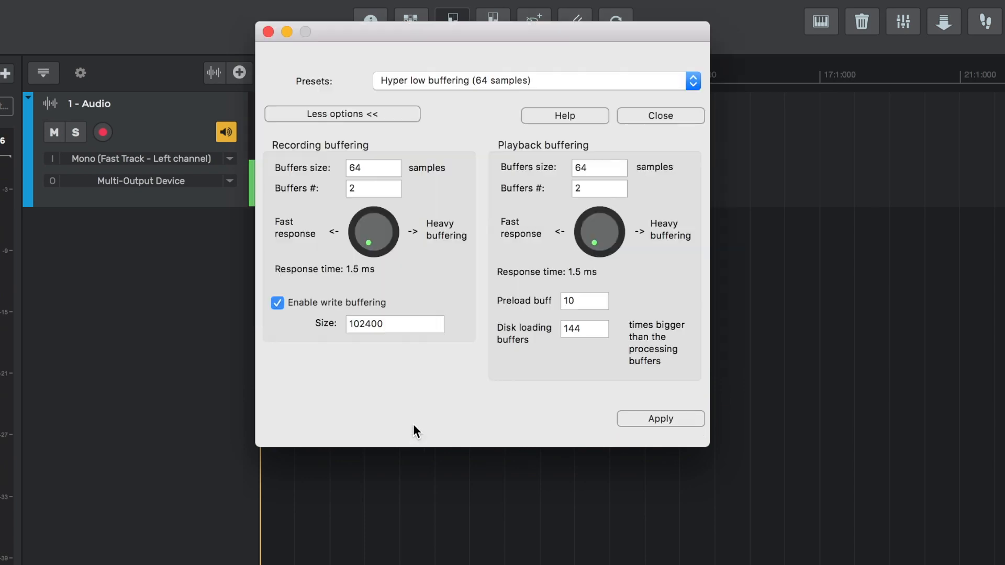
mouse_move(369, 151)
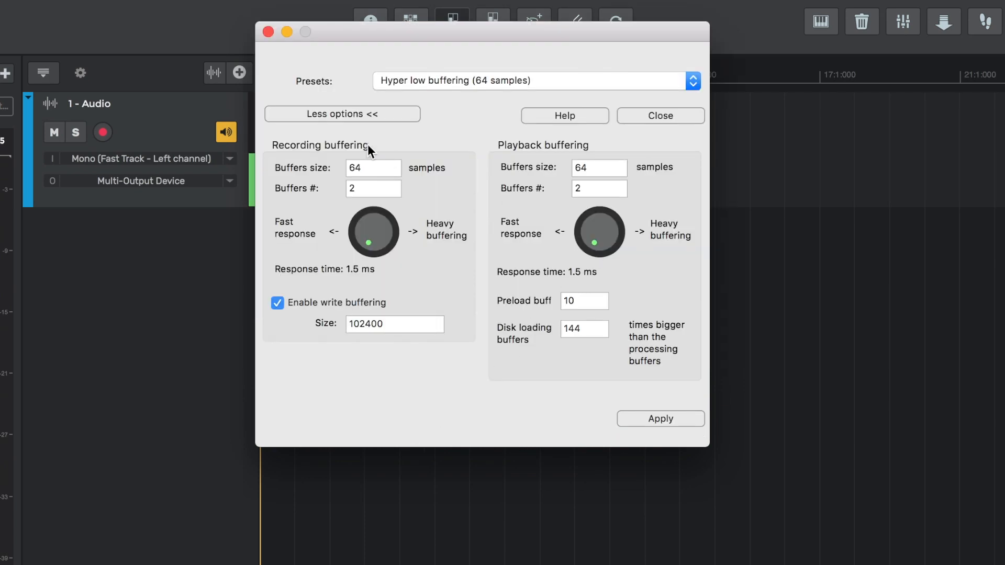
Dismiss the Buffering settings dialog so the 'Audio device connected' prompt appears
left_click(659, 116)
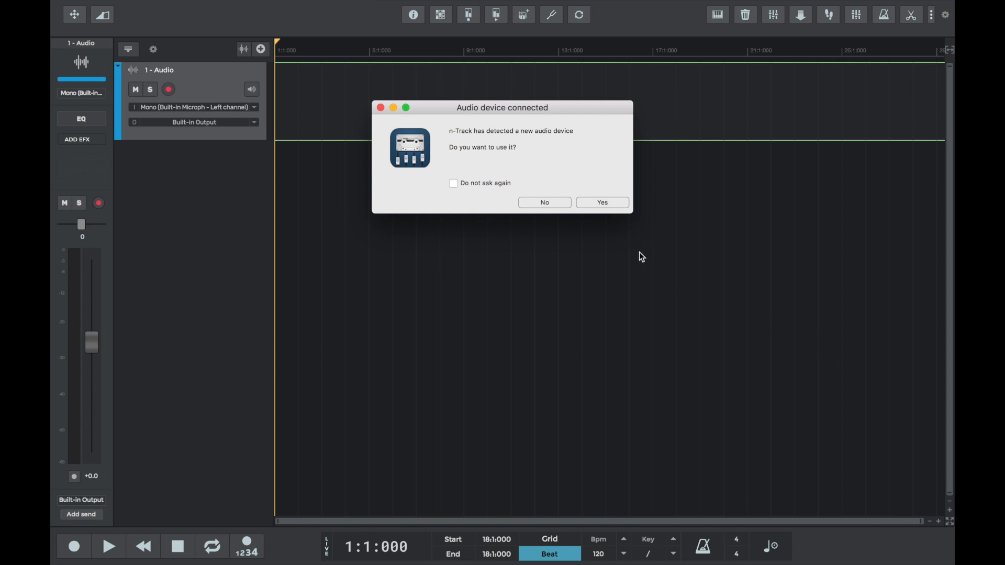
mouse_move(574, 215)
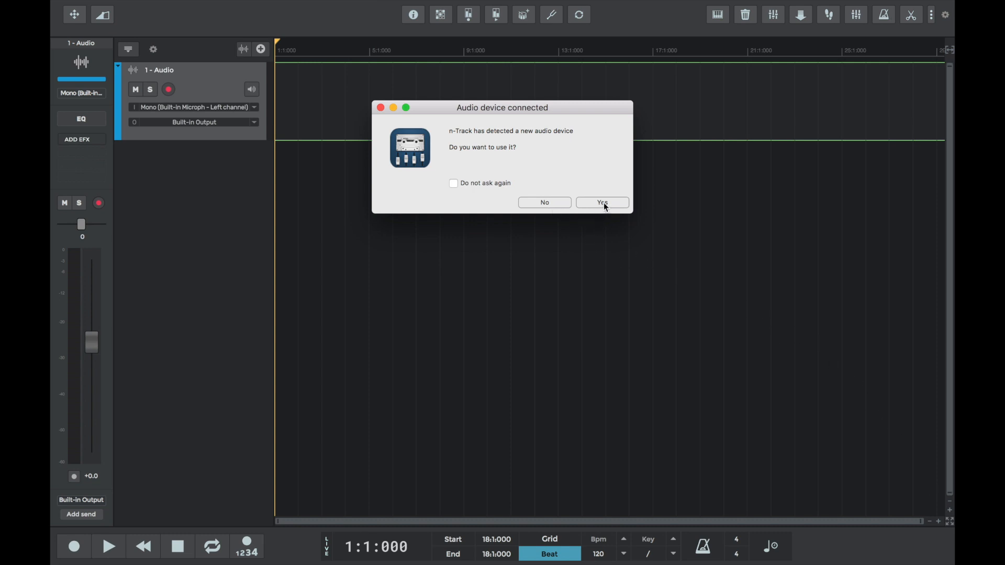
Try the new device once, then answer No to keep the built-in microphone and output
left_click(601, 202)
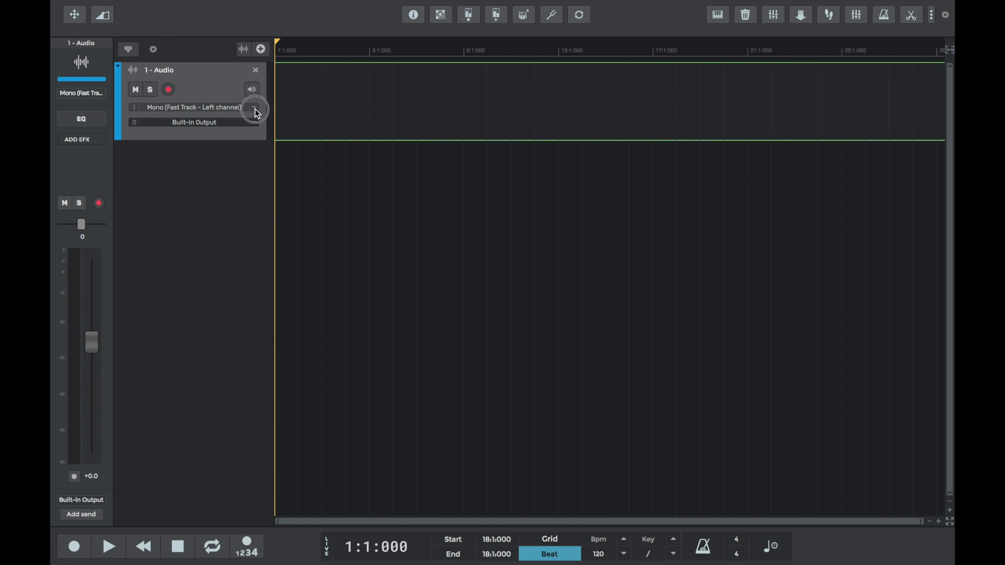
left_click(253, 107)
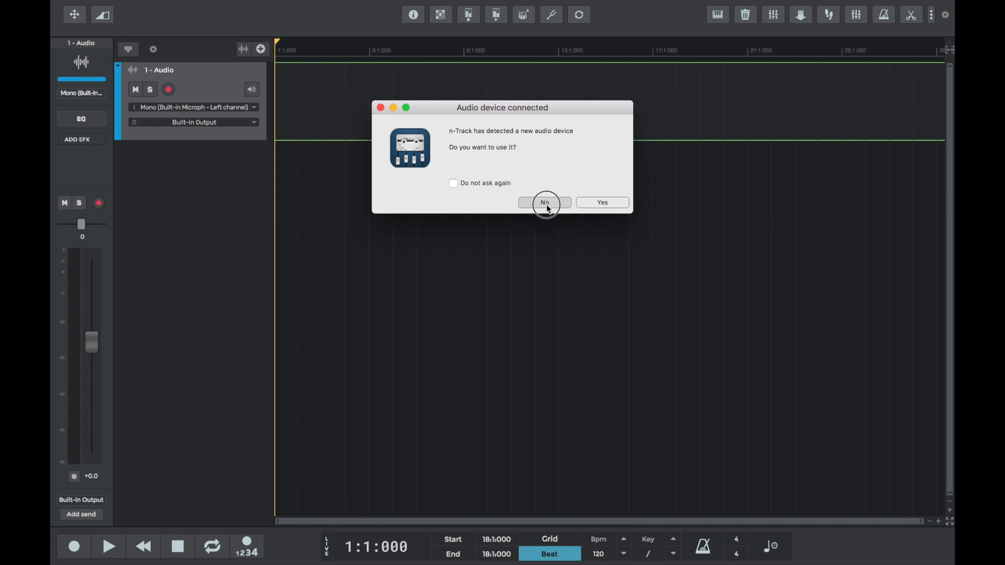
left_click(545, 202)
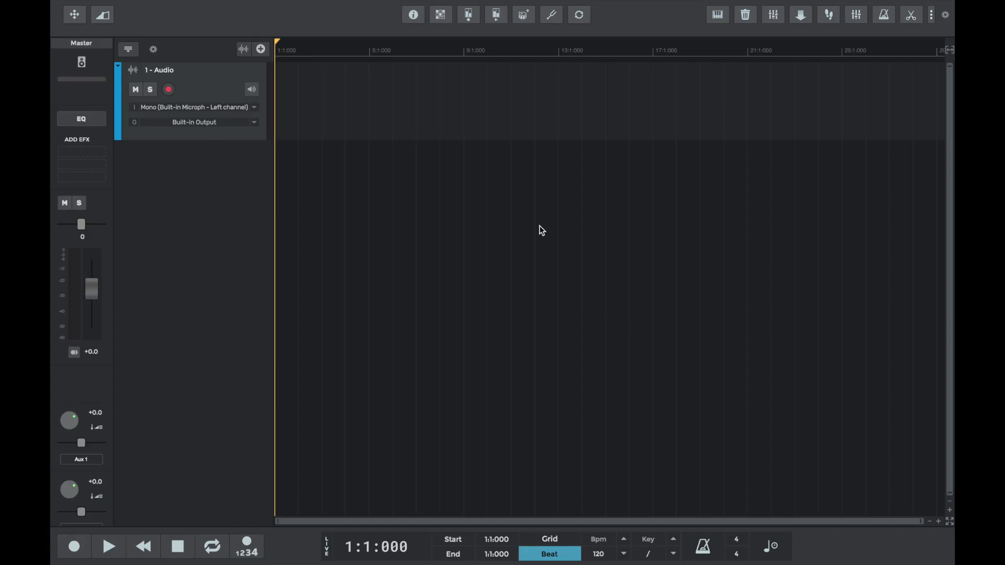
left_click(384, 7)
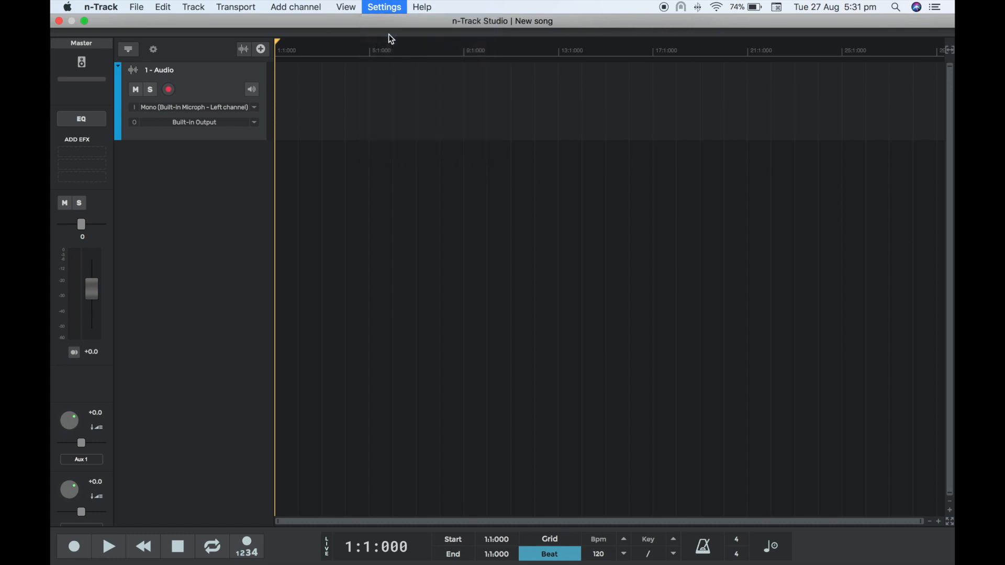
Select Fast Track for playback and recording, keep 'Ask for what to do' on USB detection, confirm
left_click(384, 7)
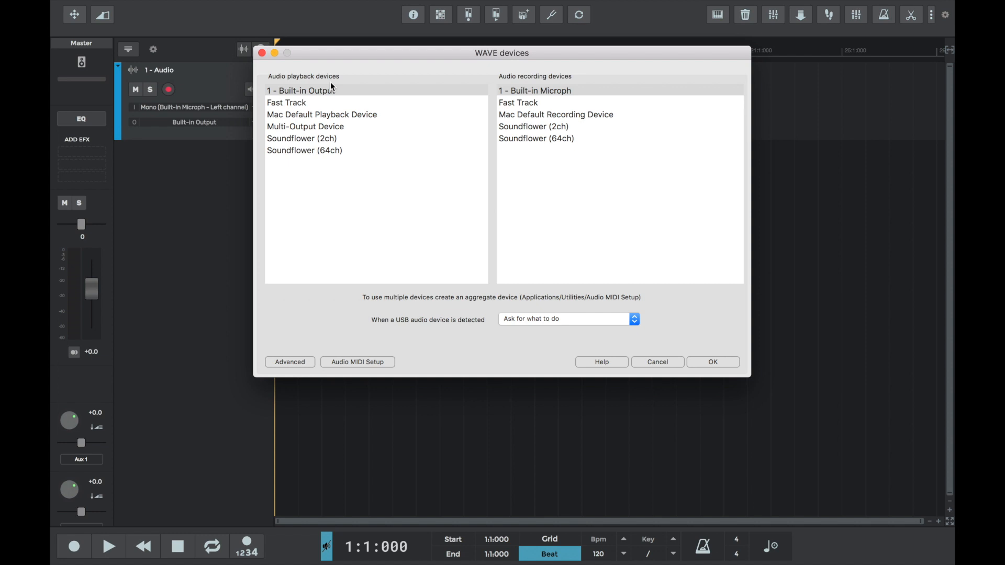
mouse_move(519, 81)
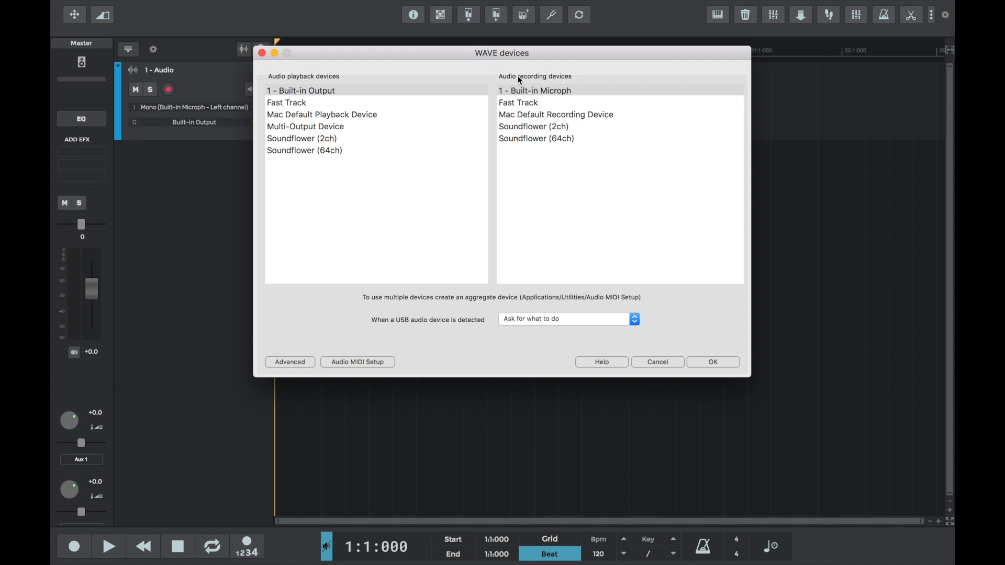
mouse_move(326, 99)
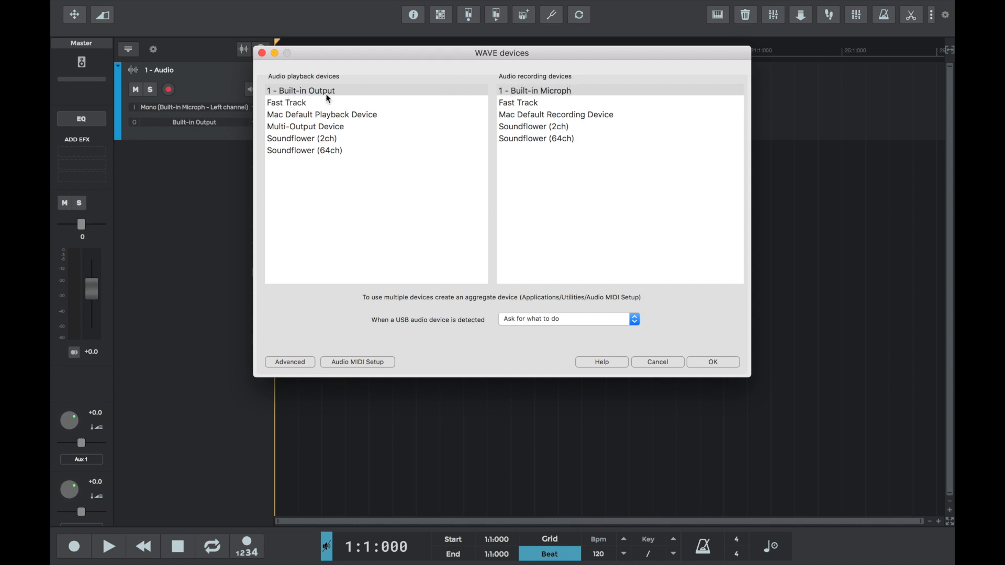
mouse_move(363, 110)
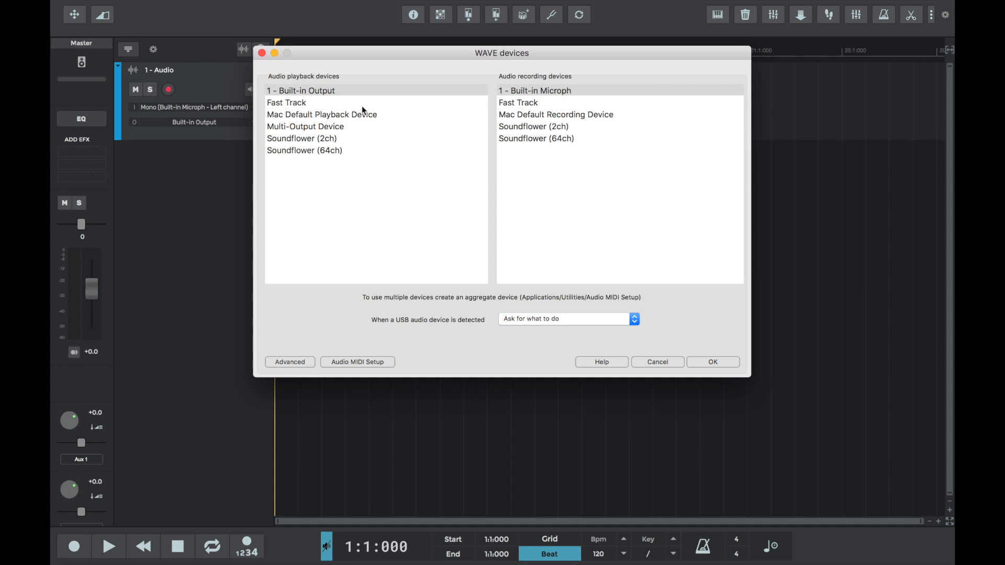
mouse_move(299, 113)
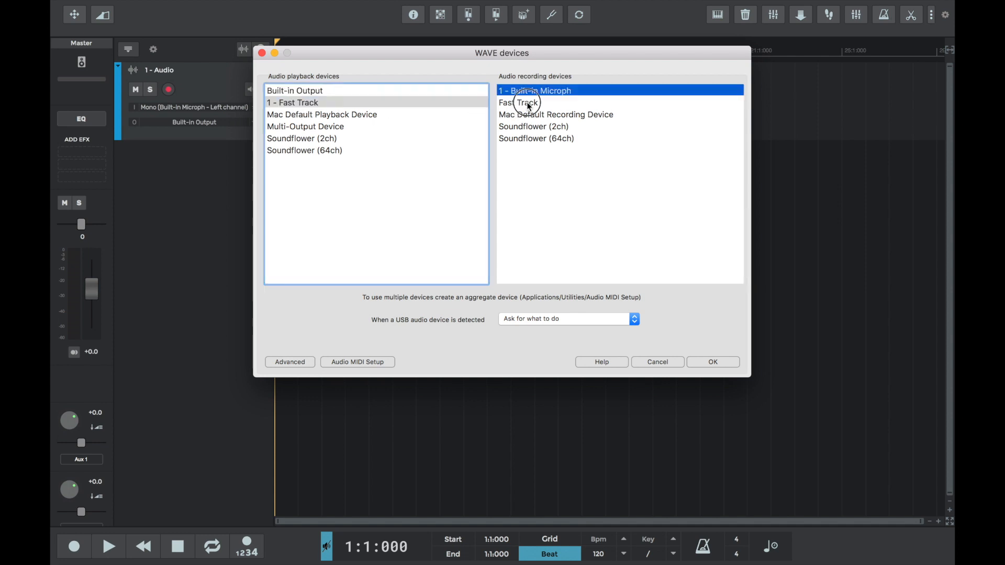
left_click(523, 103)
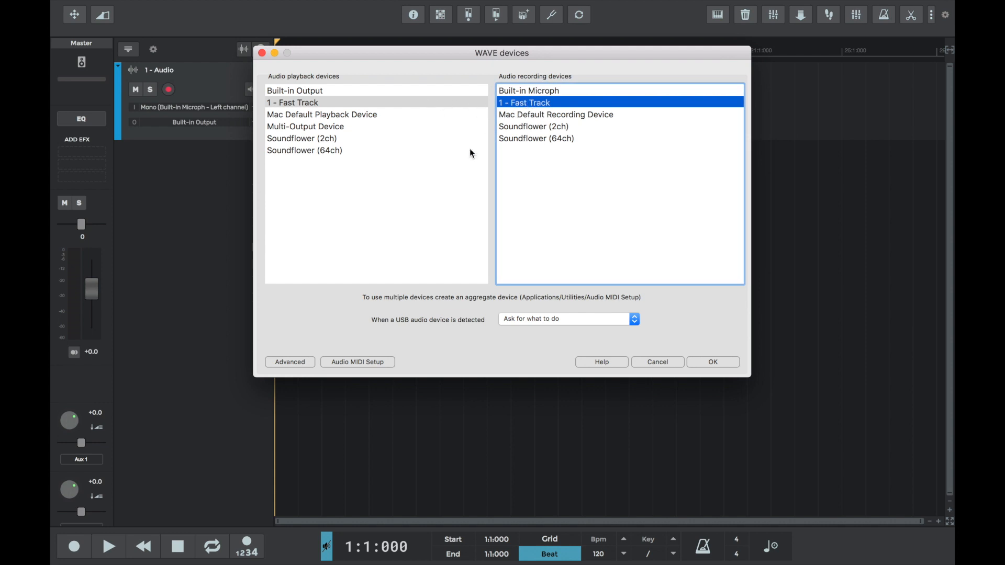
mouse_move(589, 333)
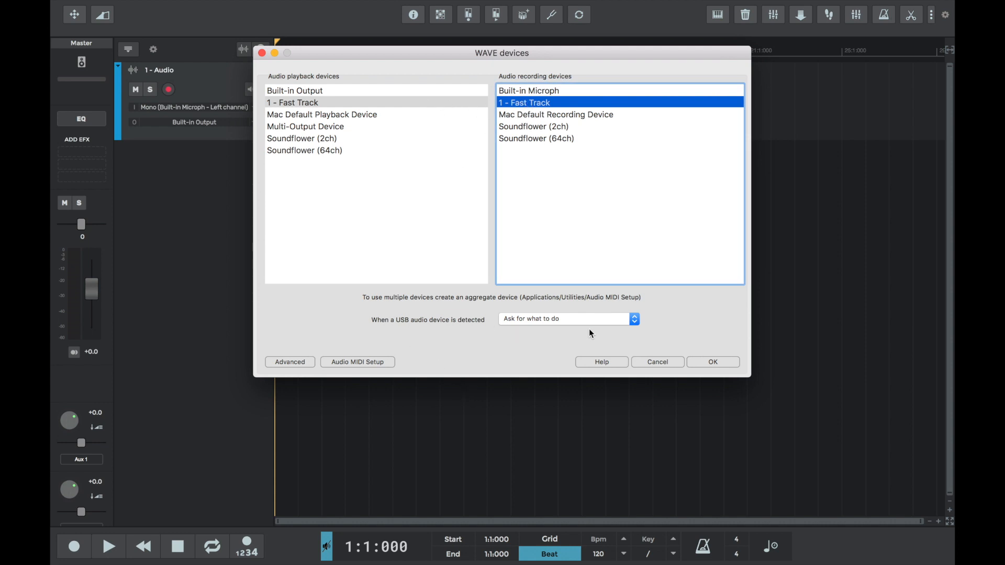
left_click(567, 318)
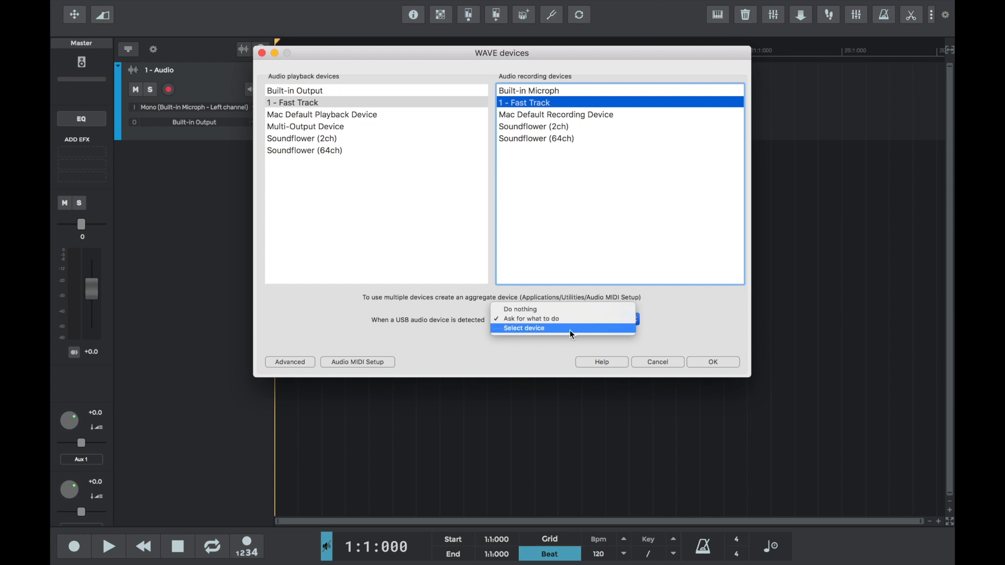
left_click(530, 318)
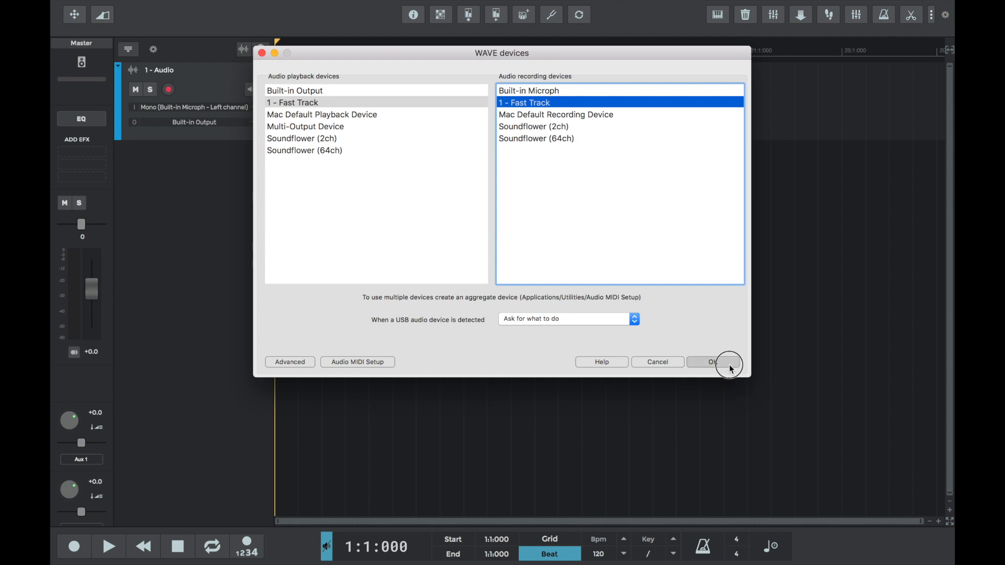
left_click(711, 361)
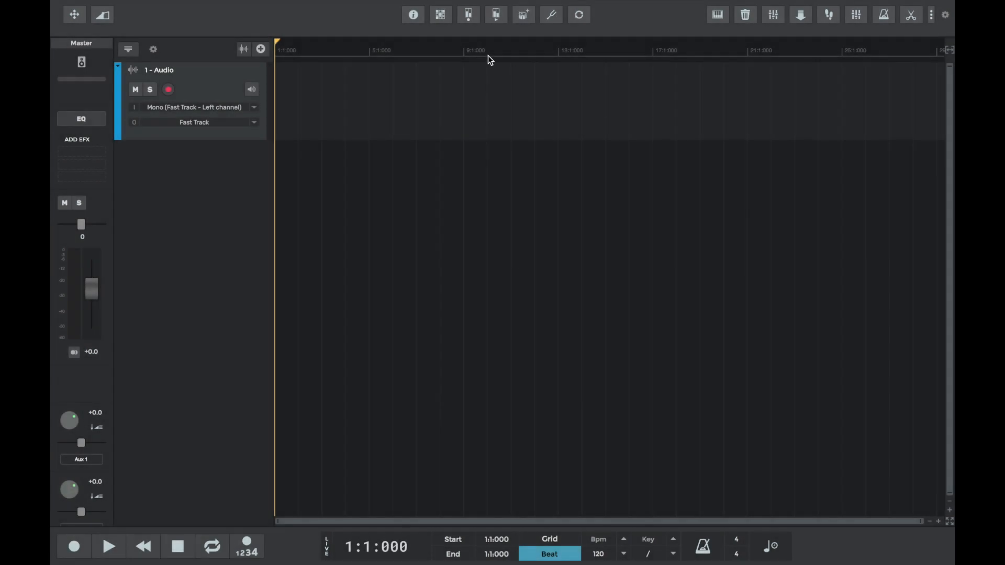
Reopen Settings > Audio Devices, now listing Scarlett 6i6 USB for playback and recording
left_click(384, 7)
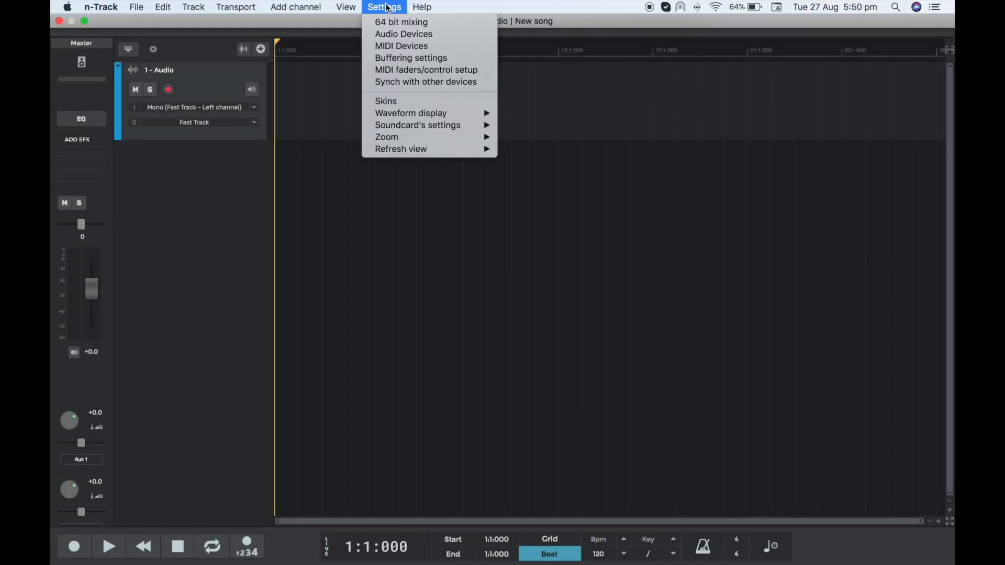
mouse_move(403, 33)
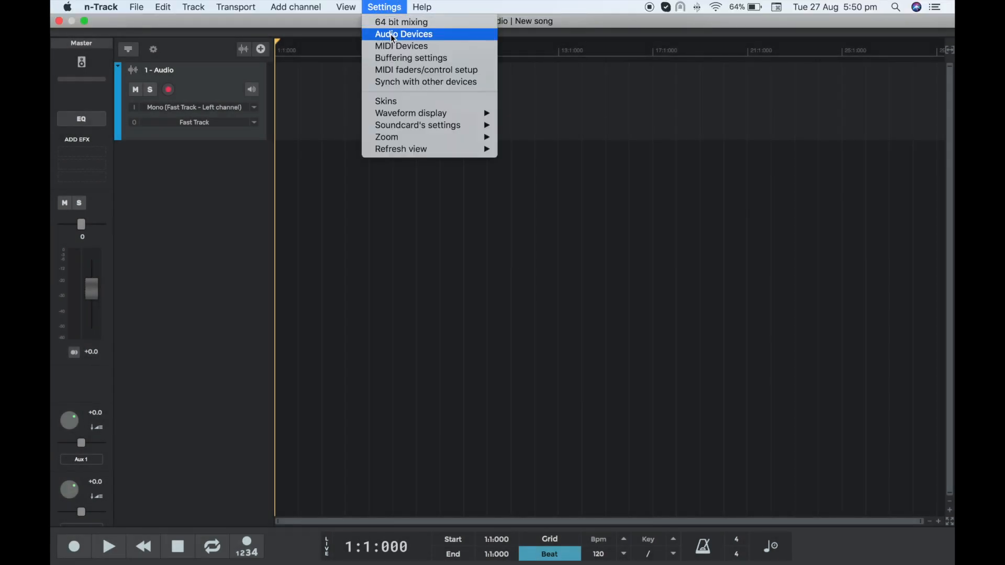
left_click(403, 34)
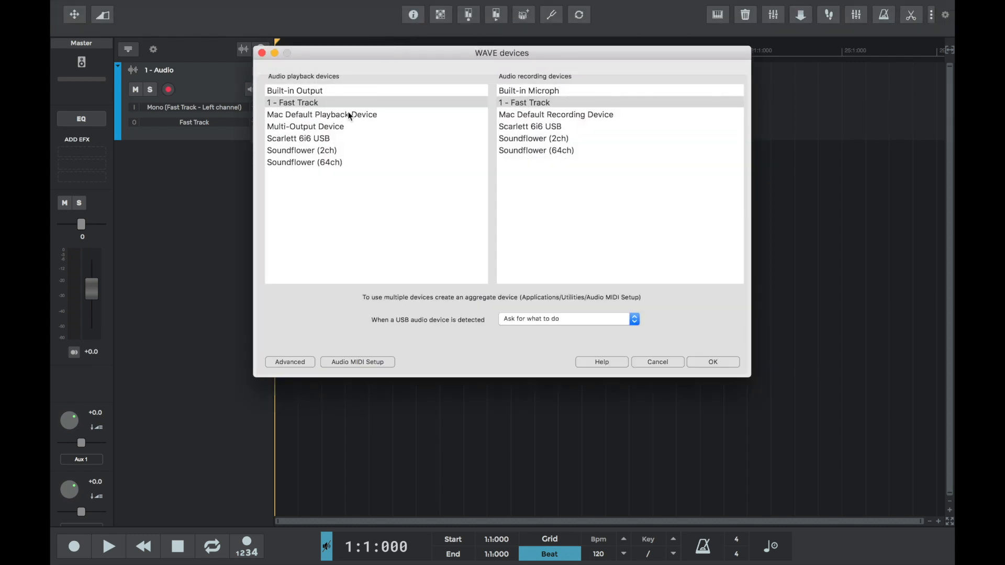
mouse_move(466, 106)
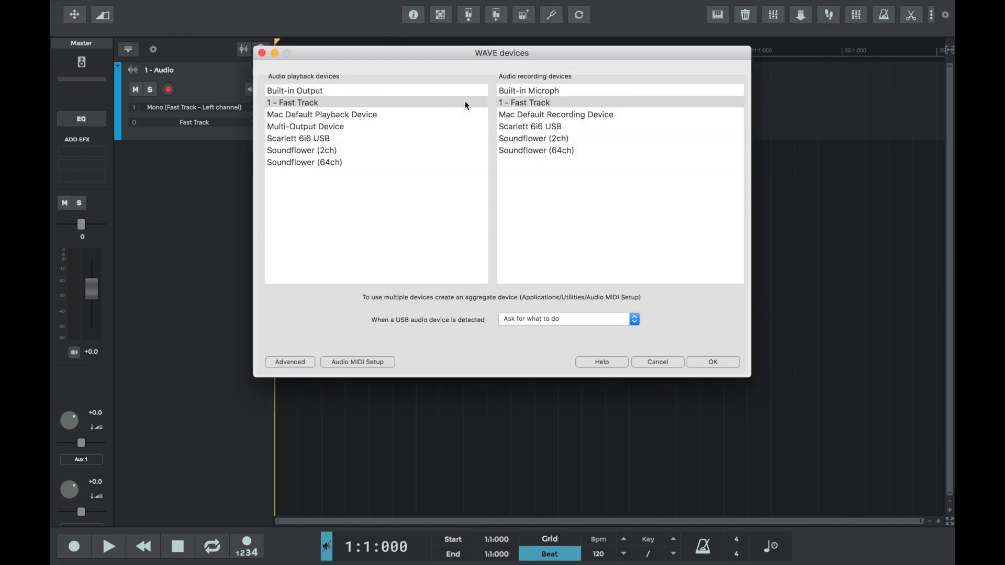
mouse_move(548, 135)
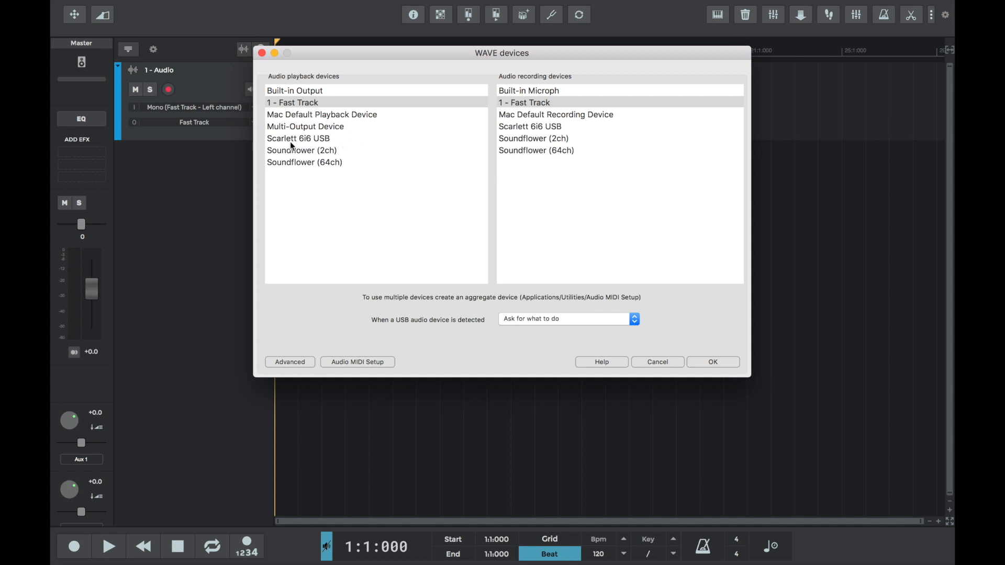
mouse_move(377, 329)
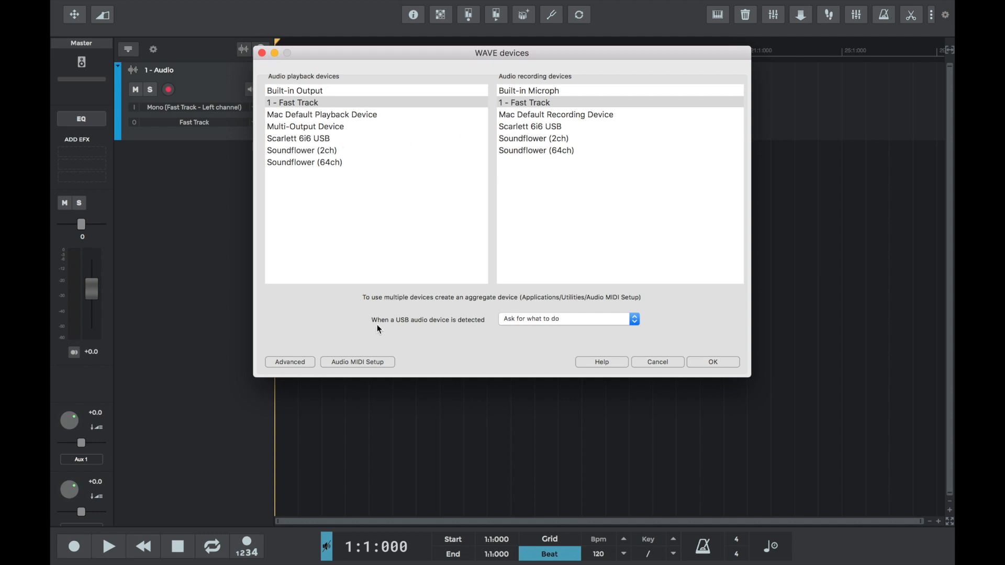
mouse_move(482, 308)
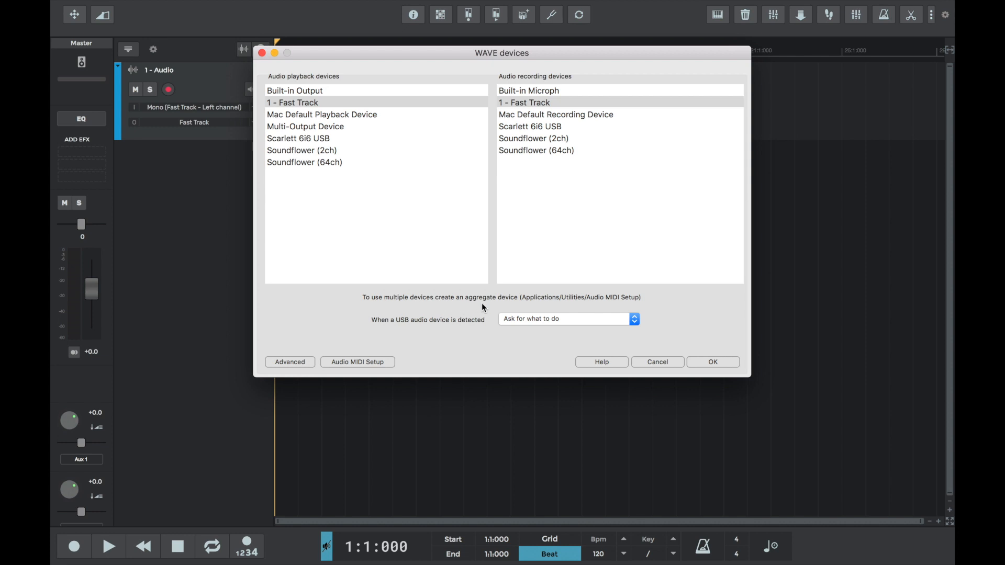
mouse_move(600, 307)
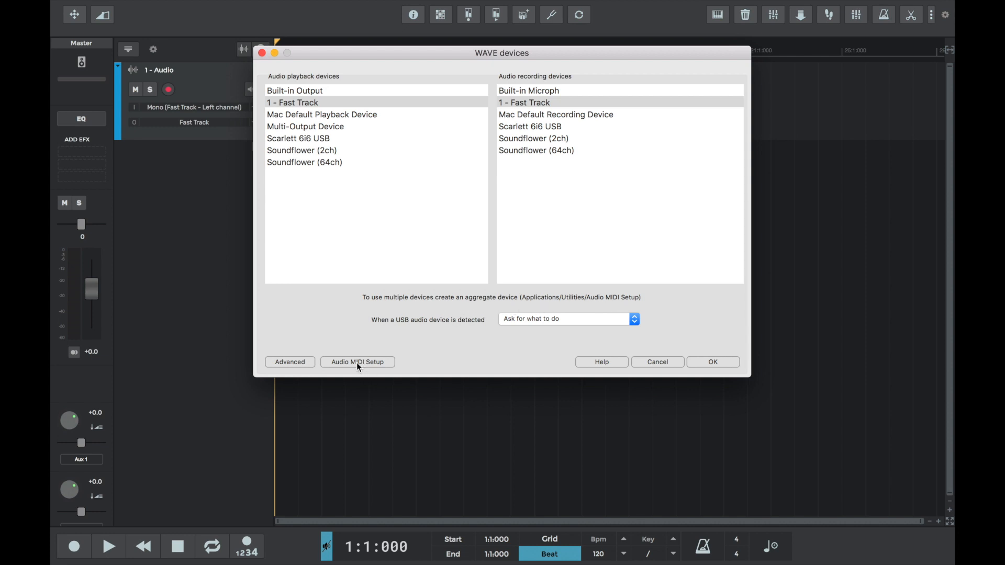
From Audio MIDI Setup's + menu, create a new empty Aggregate Device
left_click(357, 361)
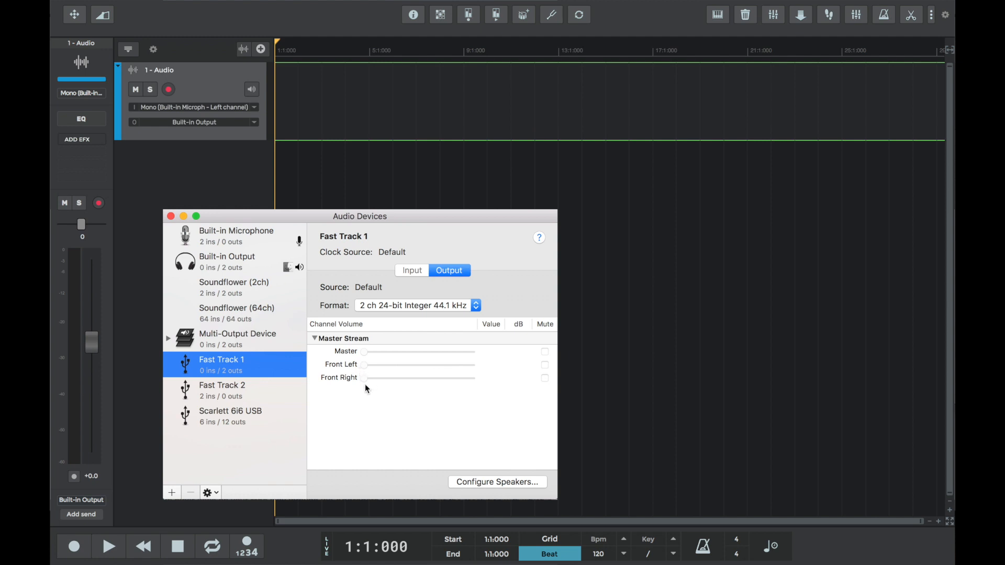
mouse_move(347, 424)
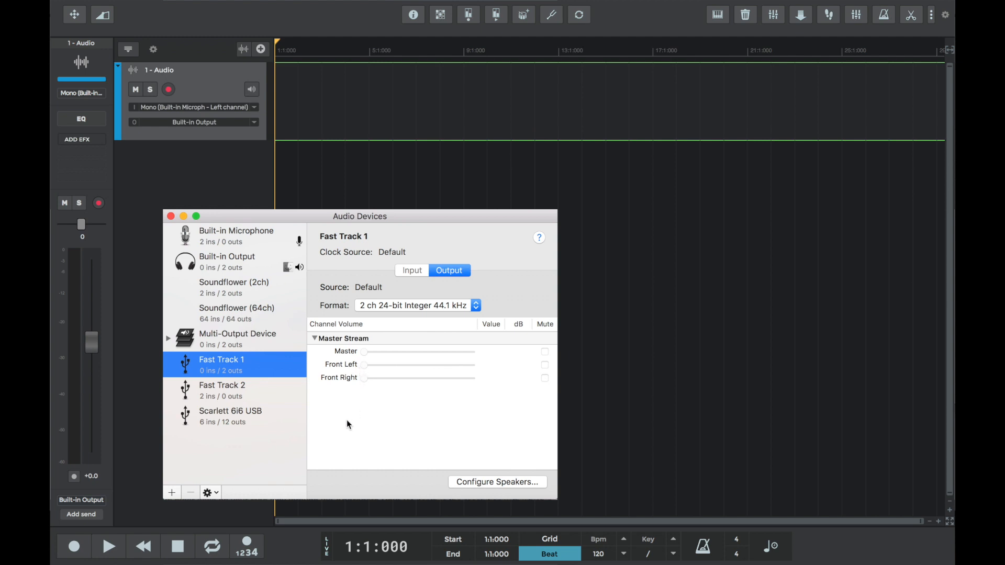
mouse_move(216, 484)
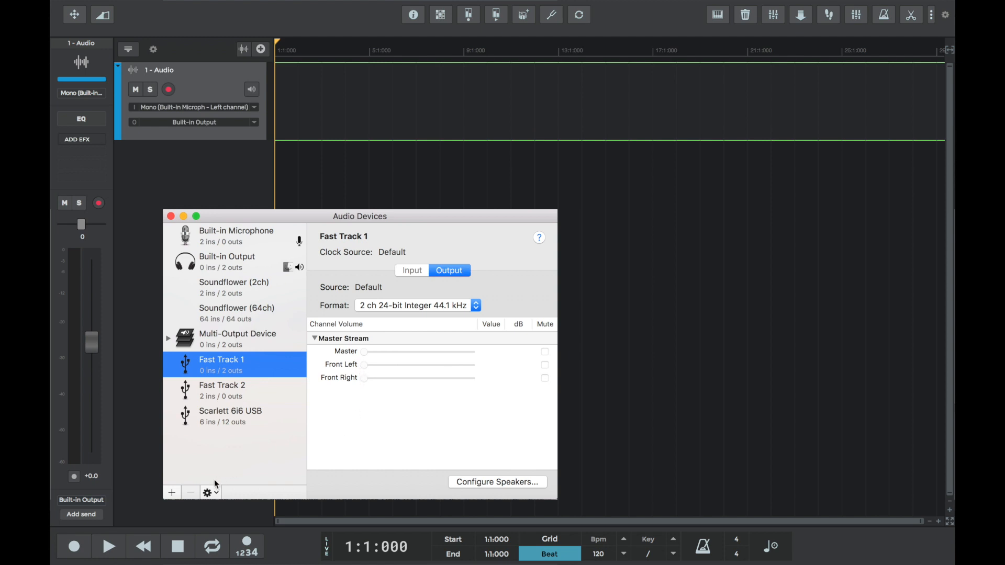
left_click(170, 492)
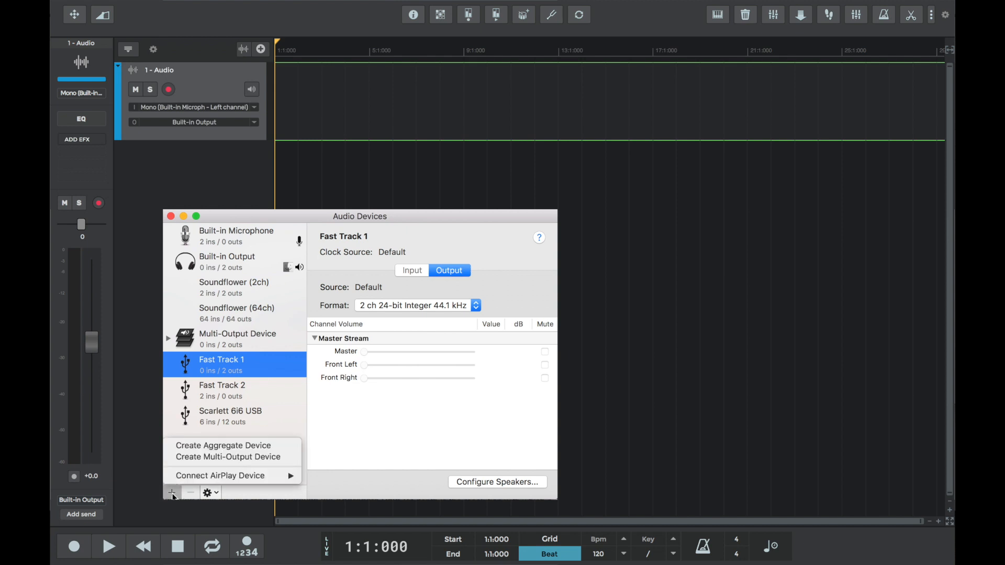
mouse_move(223, 446)
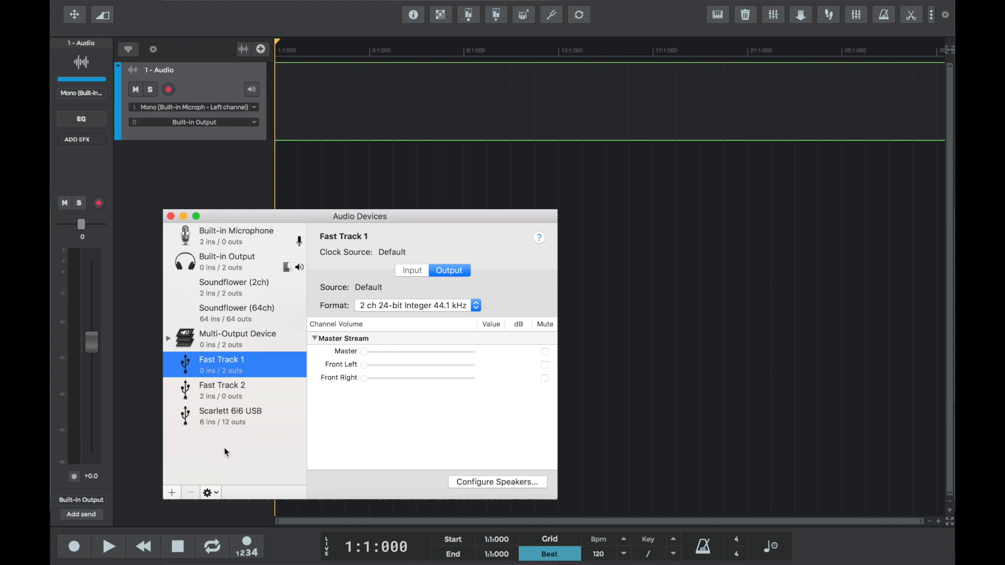
left_click(171, 492)
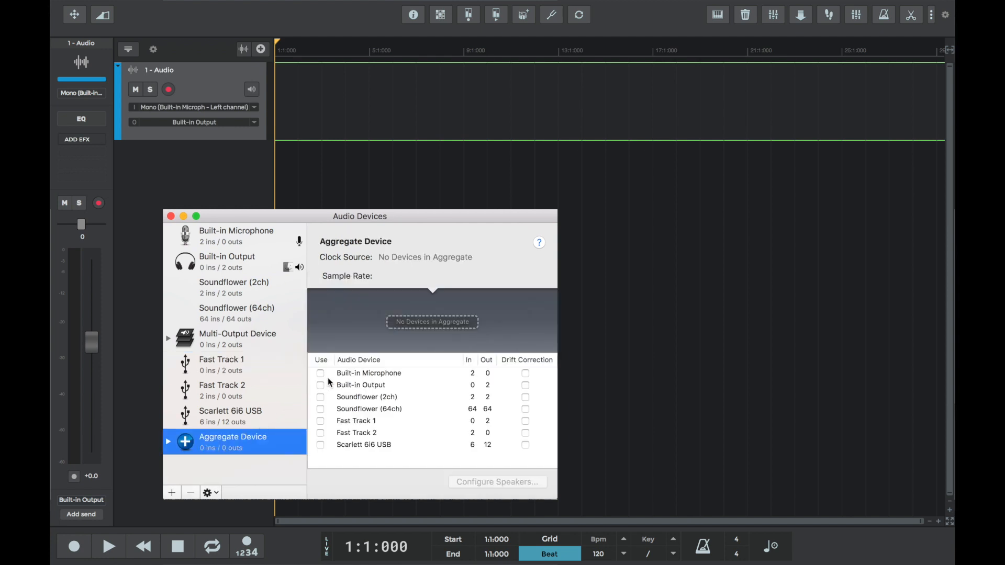
mouse_move(328, 432)
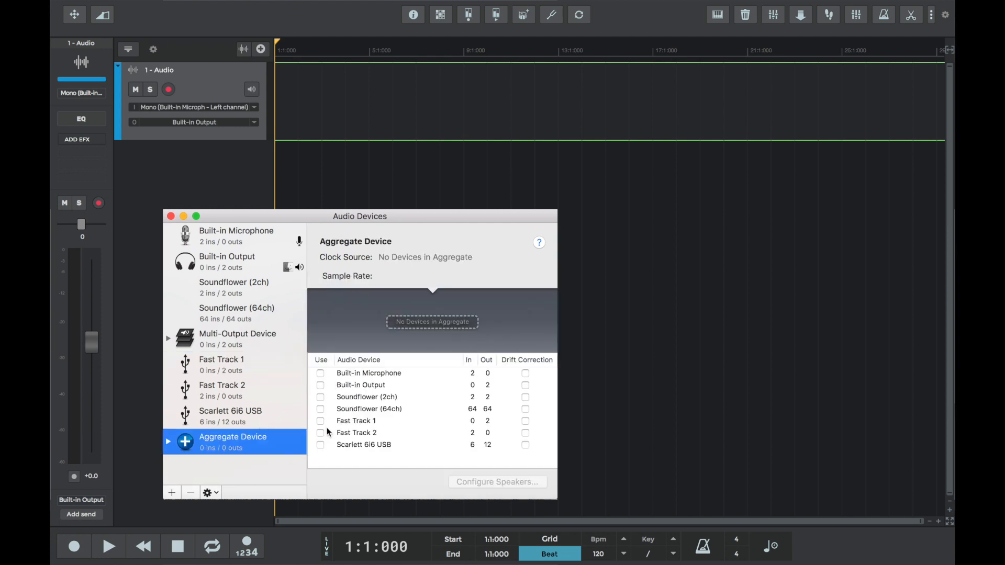
mouse_move(471, 441)
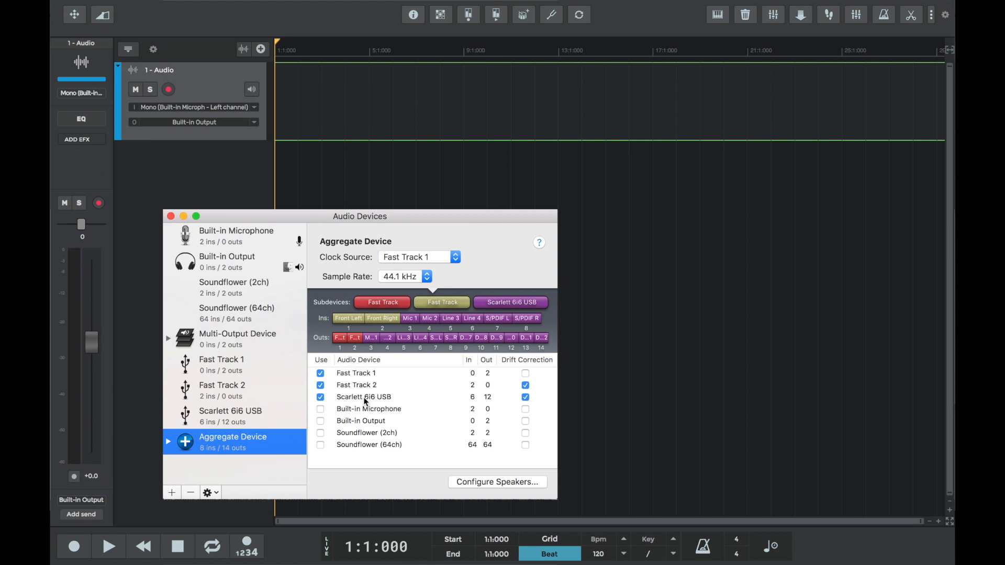
left_click(363, 397)
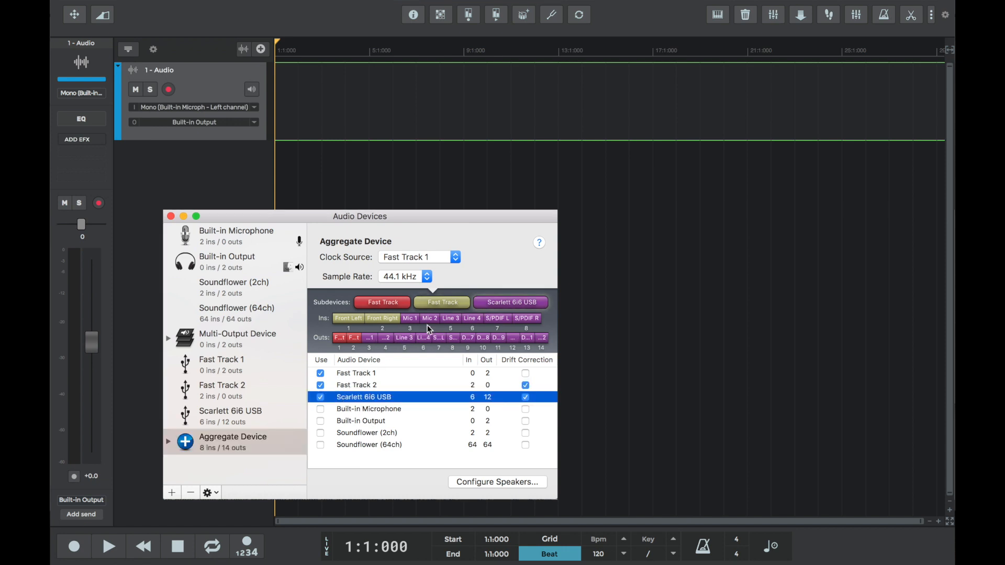
left_click(538, 243)
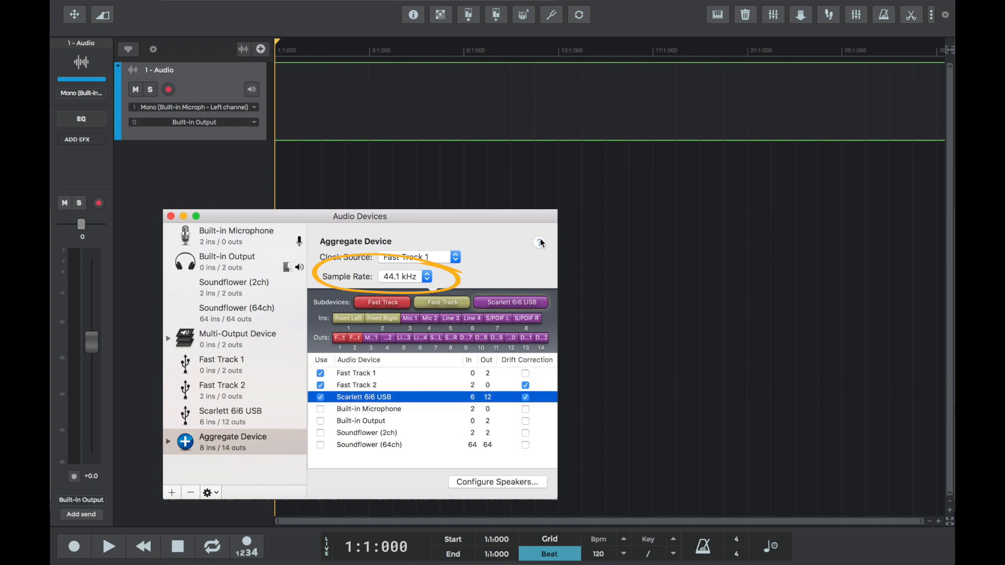
left_click(539, 243)
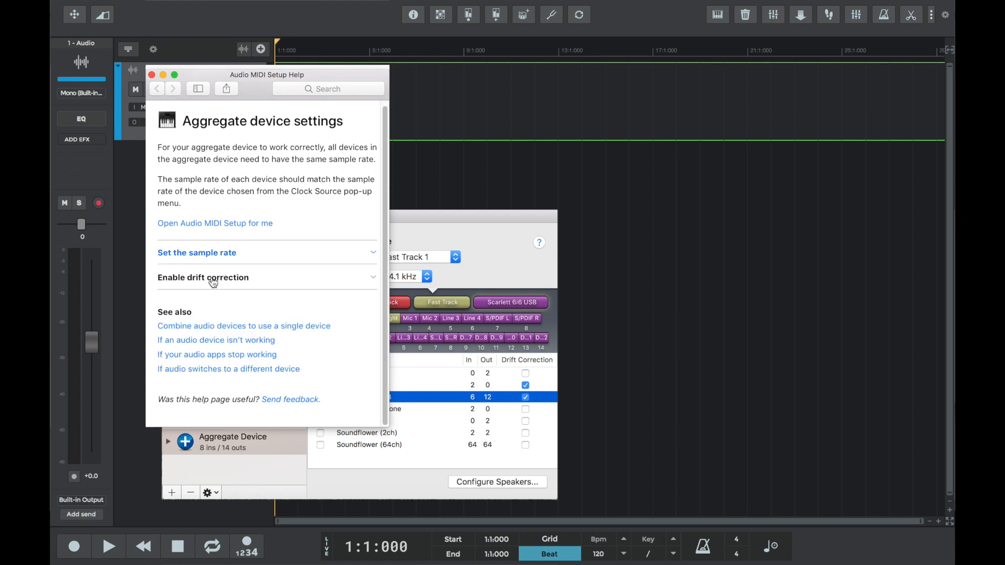
left_click(202, 277)
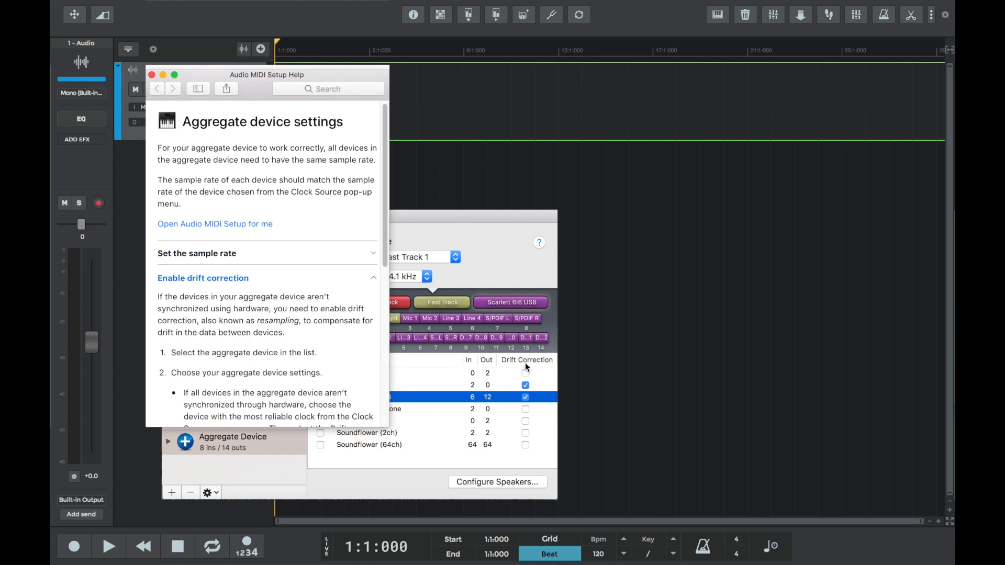
scroll("down", 3)
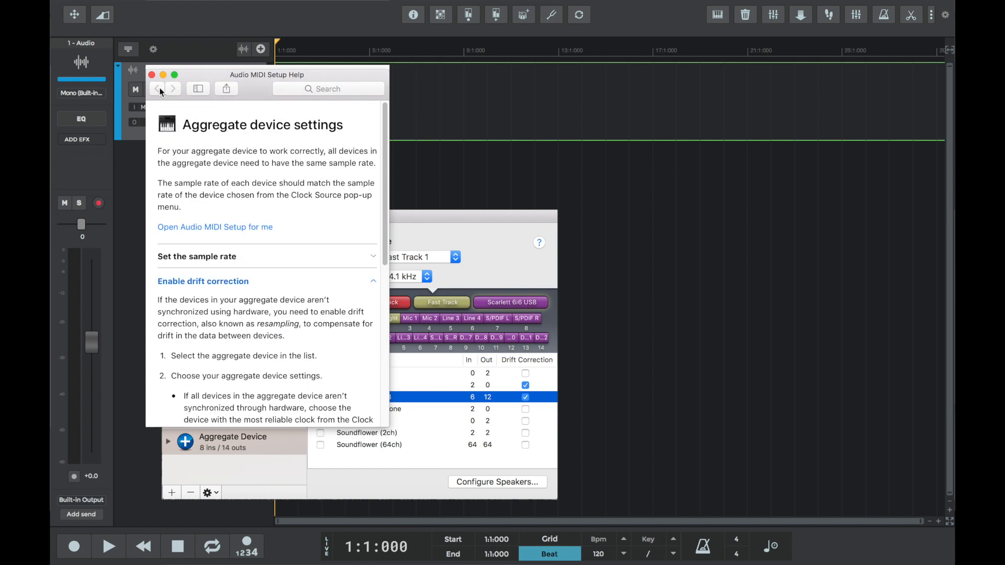
left_click(151, 75)
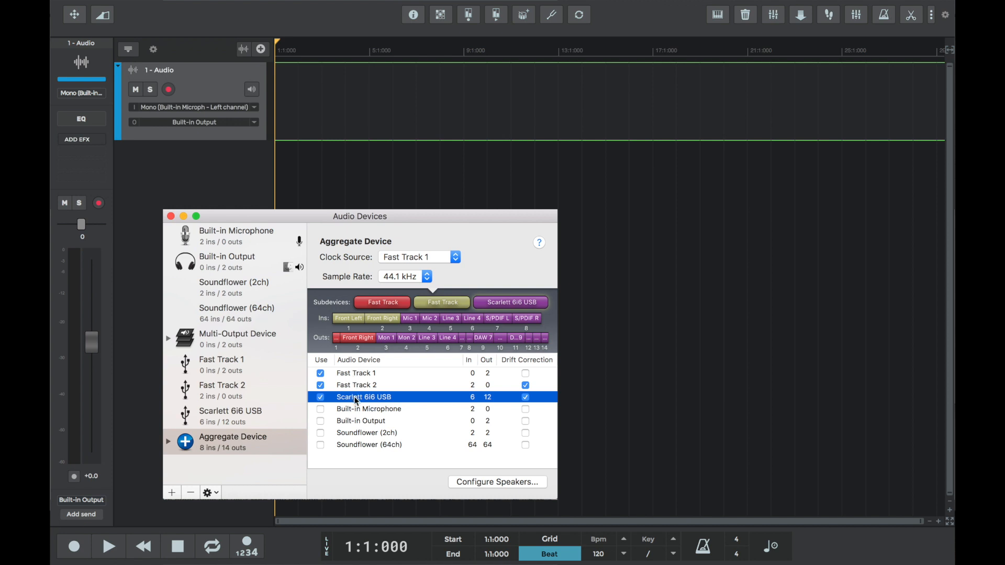
mouse_move(221, 449)
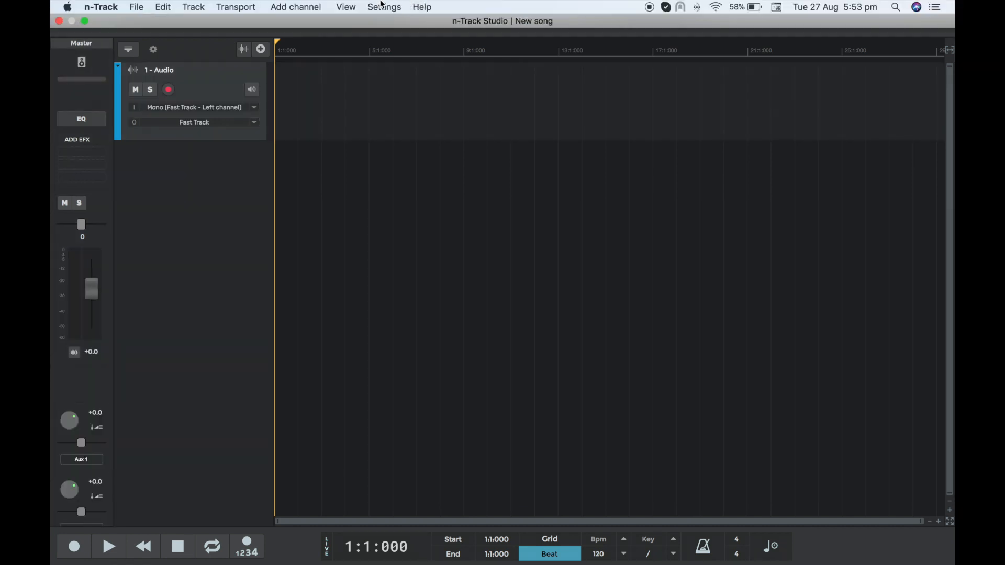
Choose Aggregate Device for playback and recording, confirm, and check the track's input channels
left_click(384, 8)
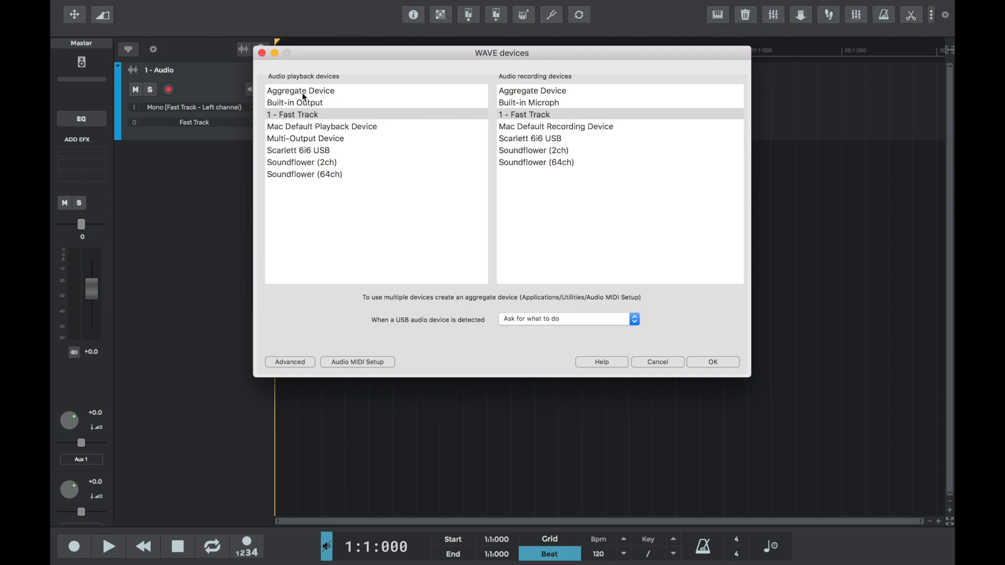
left_click(531, 90)
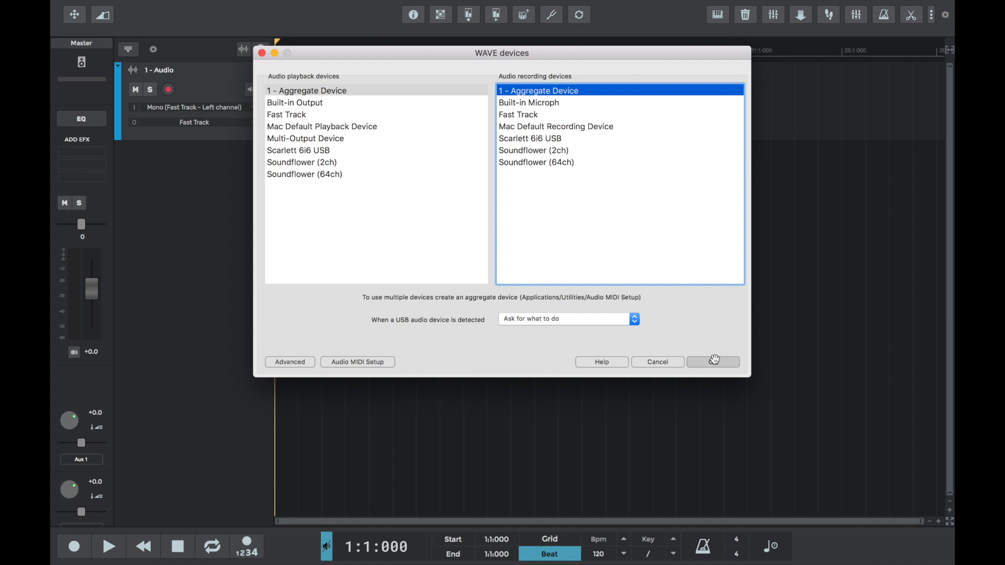
left_click(713, 361)
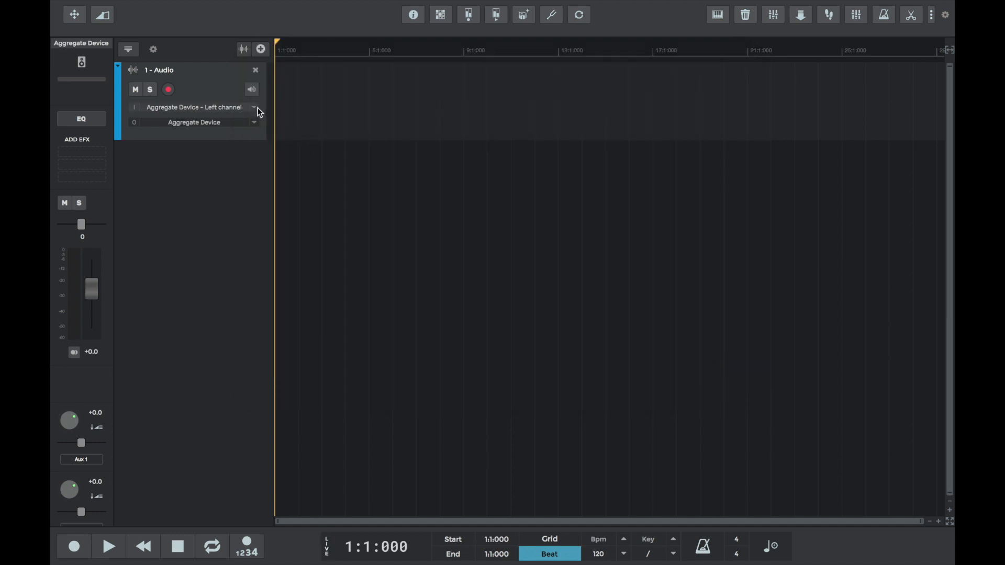
left_click(254, 107)
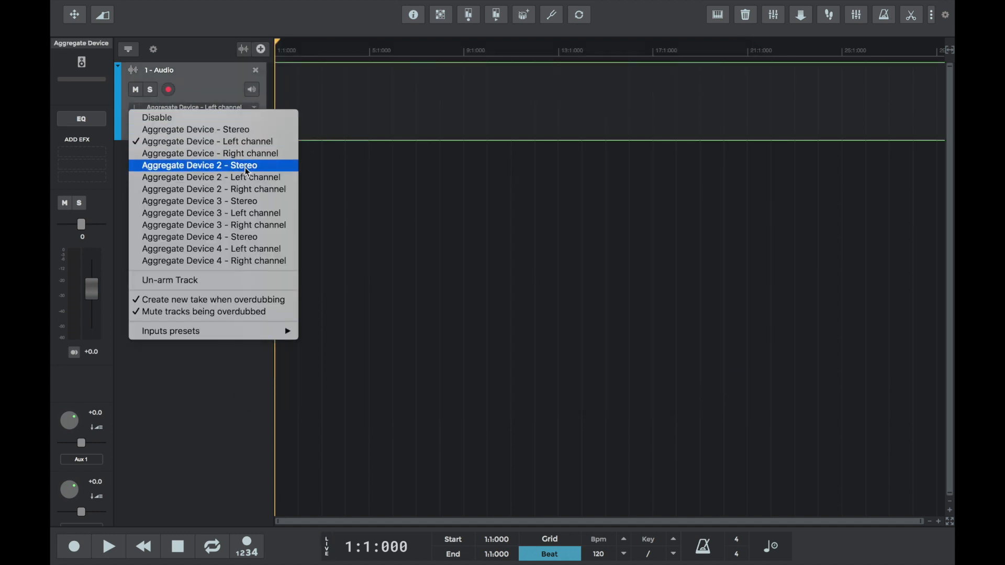
mouse_move(227, 133)
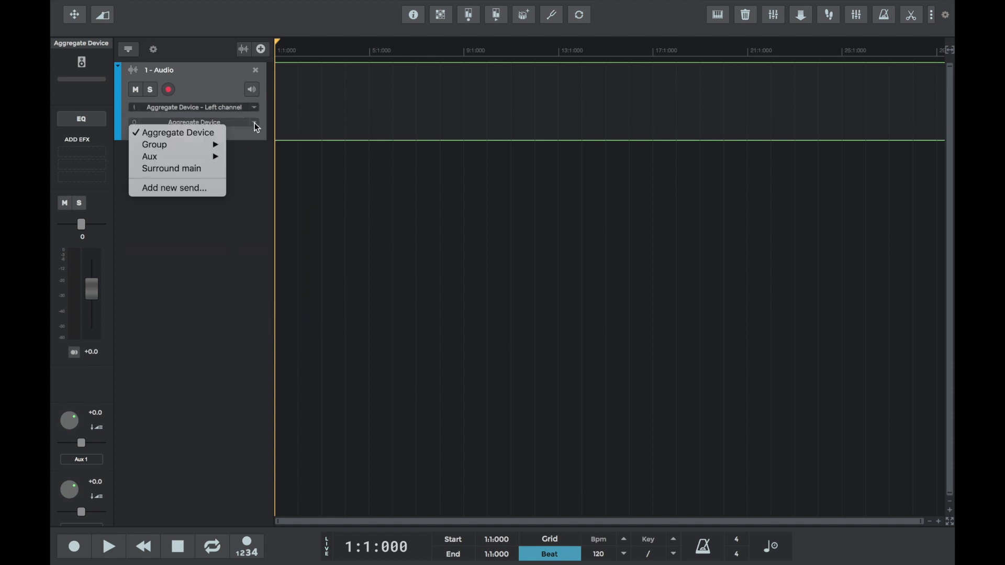
mouse_move(178, 133)
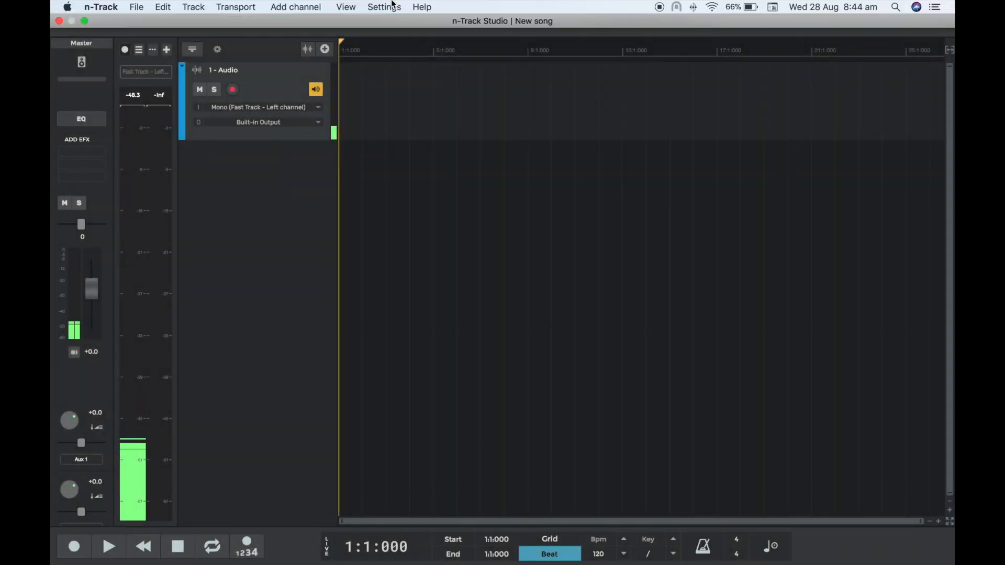
In Buffering settings, try the hyper low 64-sample and medium presets with More options shown
left_click(384, 8)
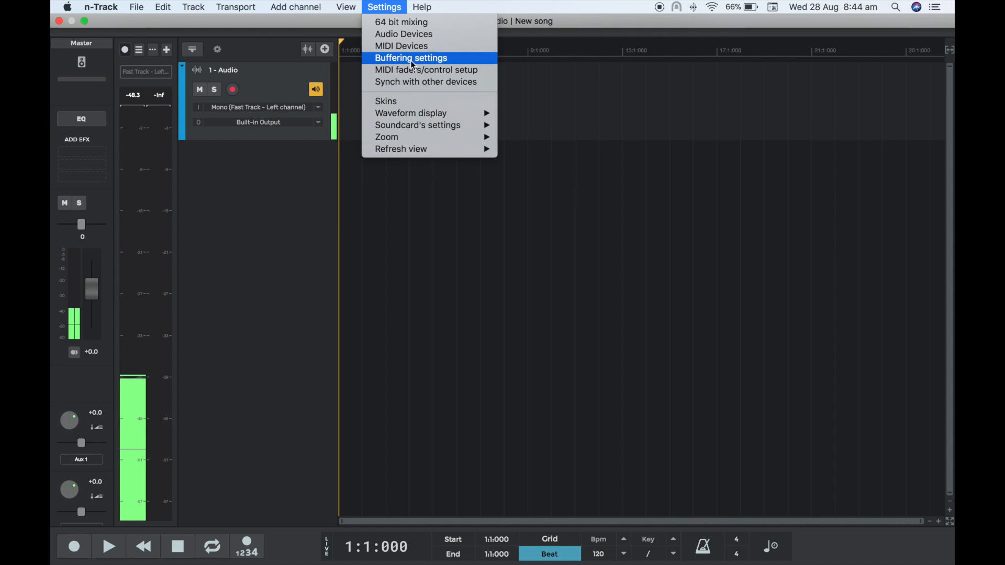
left_click(411, 58)
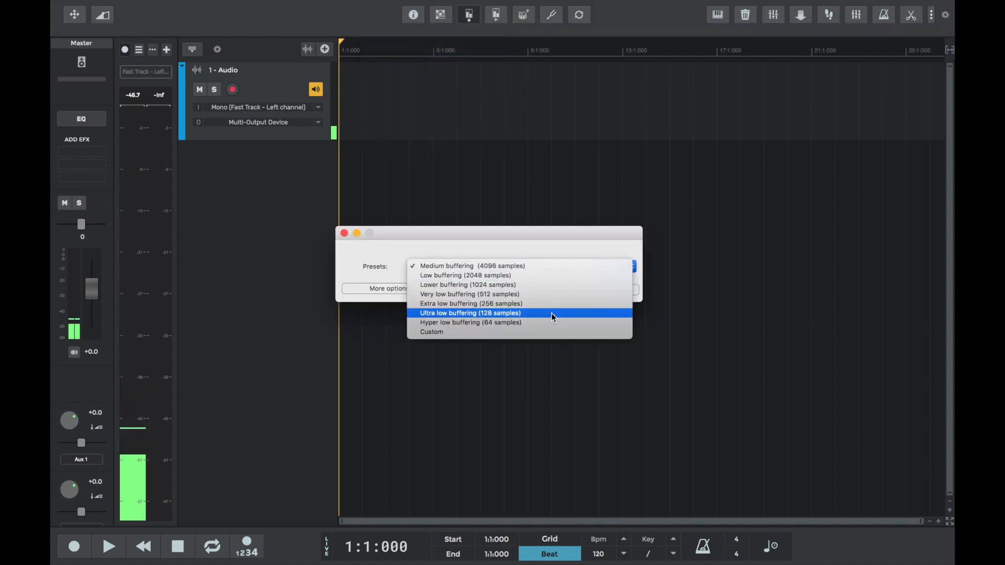
left_click(470, 322)
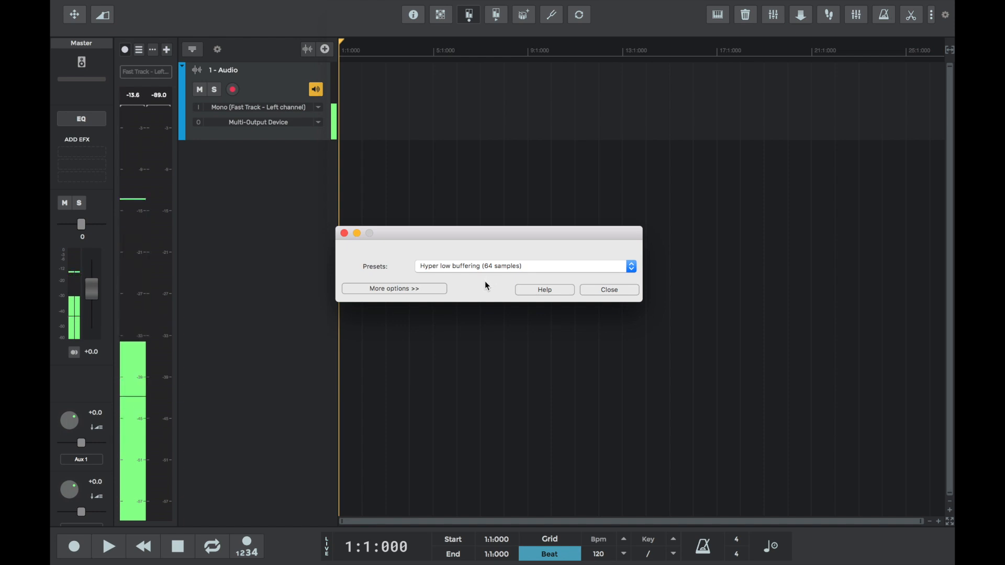
left_click(394, 288)
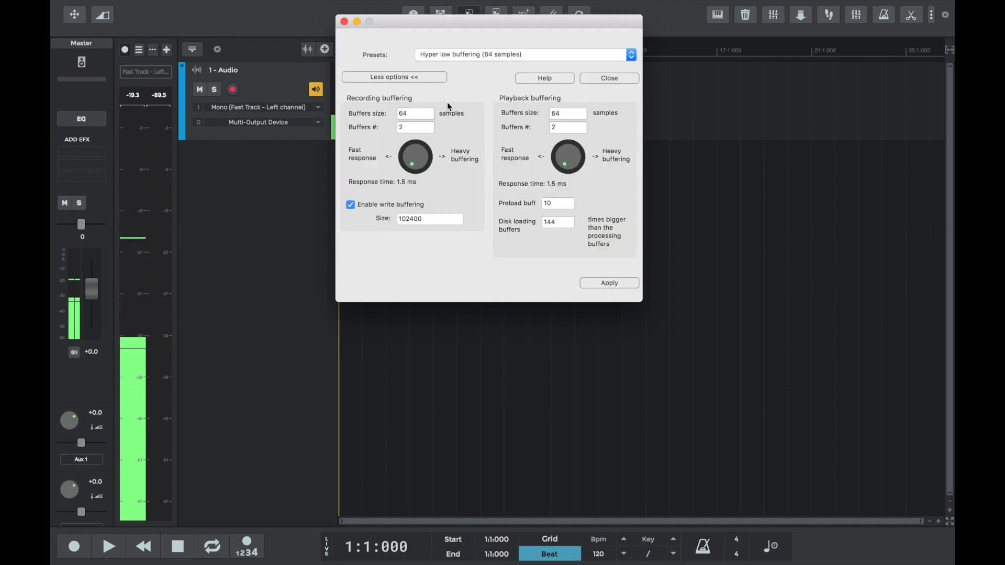
left_click(394, 77)
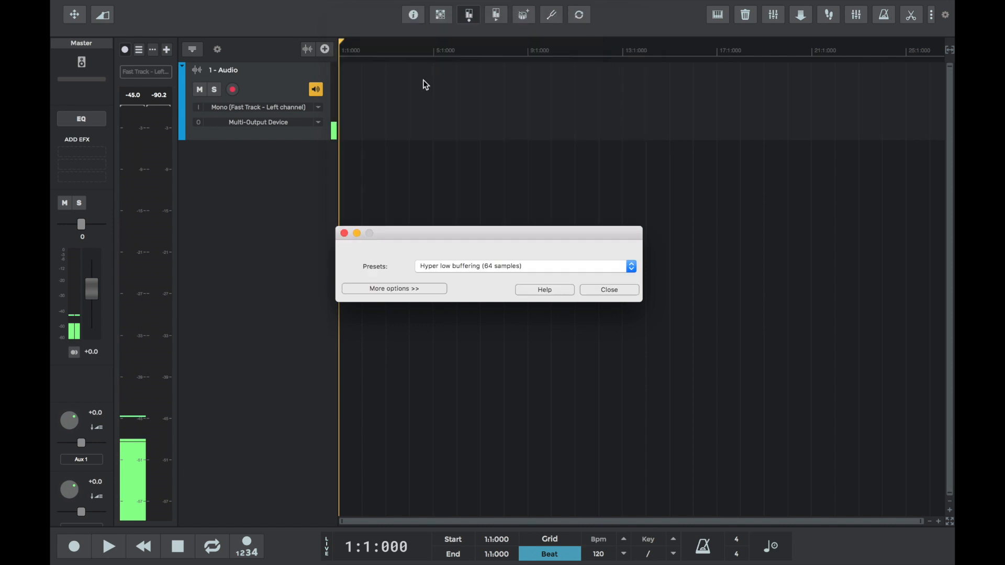
left_click(630, 266)
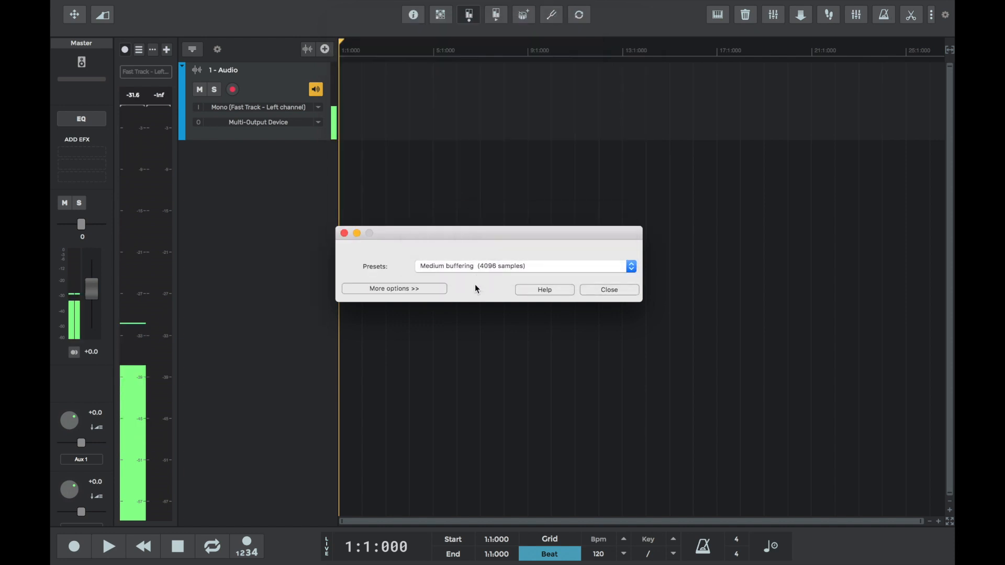
left_click(394, 288)
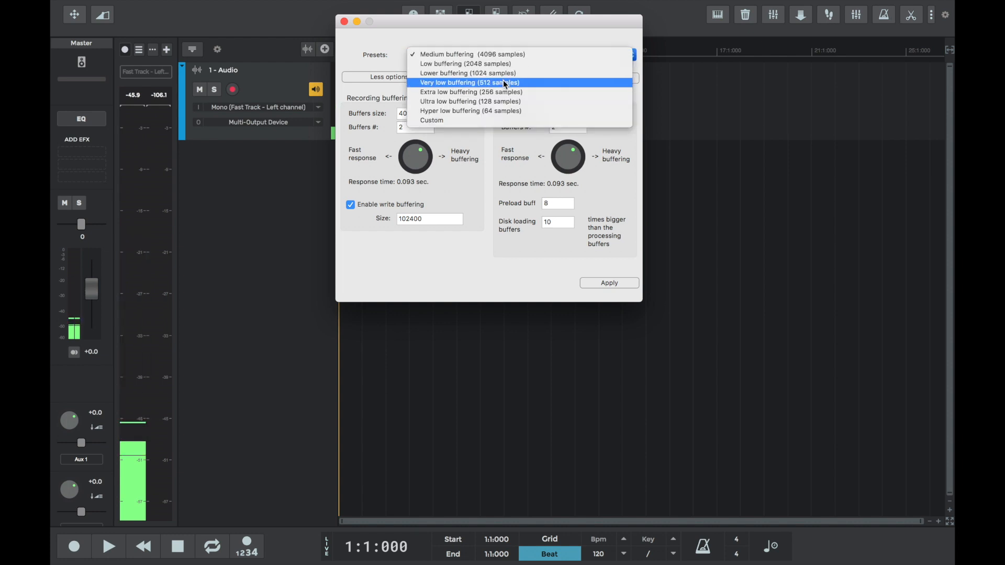
Apply the 'Very low buffering (512 samples)' preset
left_click(469, 82)
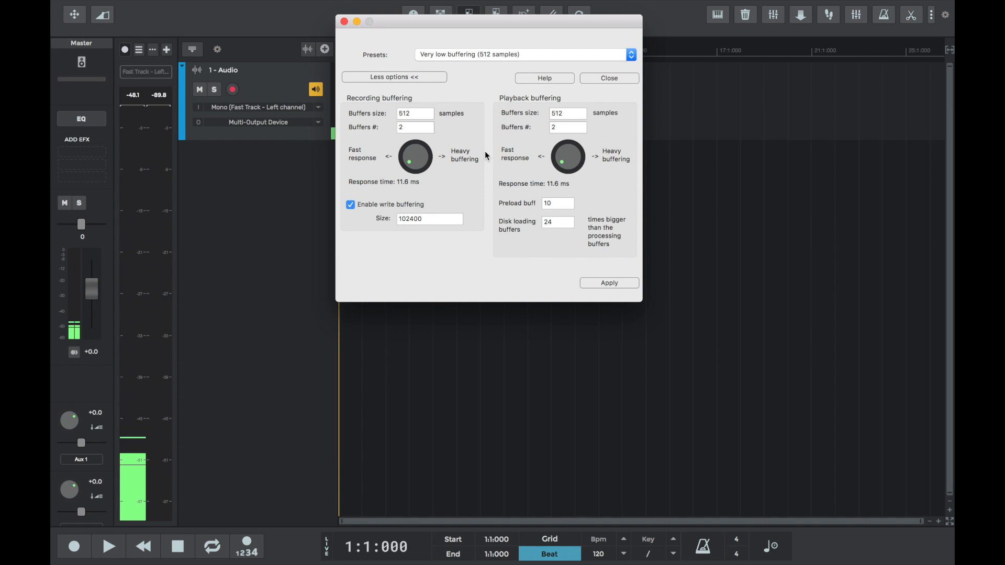
left_click(607, 77)
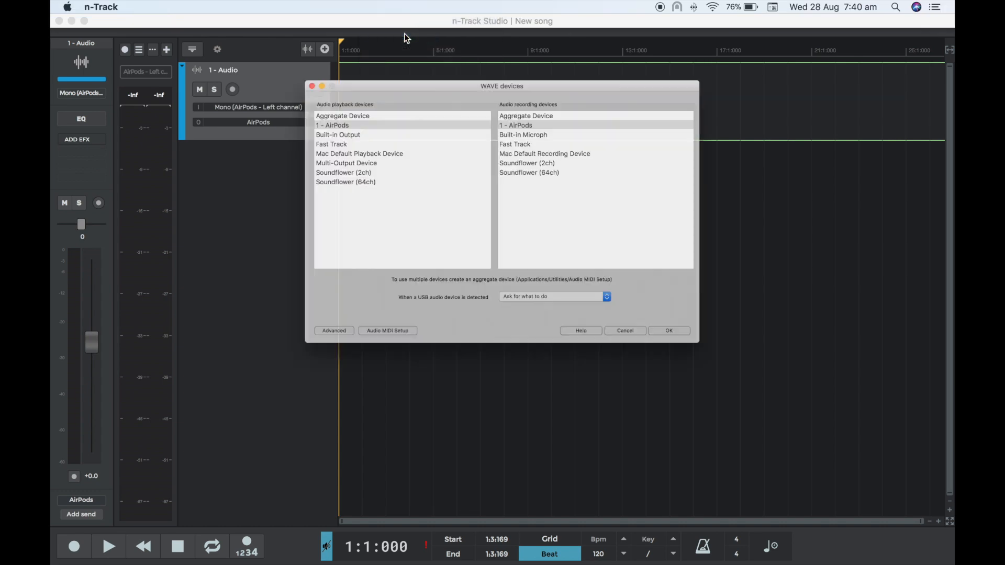
Choose AirPods for recording and playback and dismiss the driver and sampling-frequency errors
left_click(520, 102)
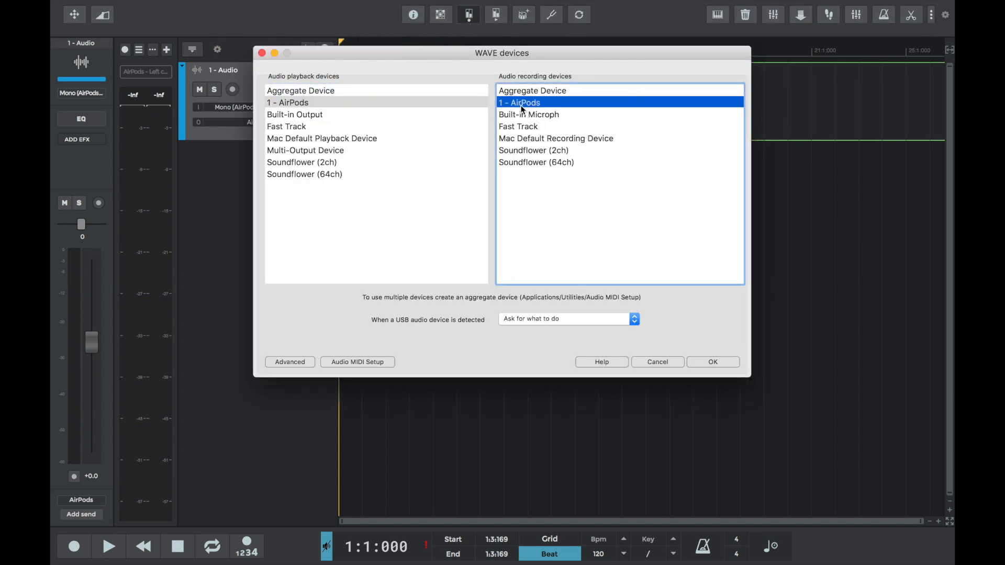
left_click(288, 103)
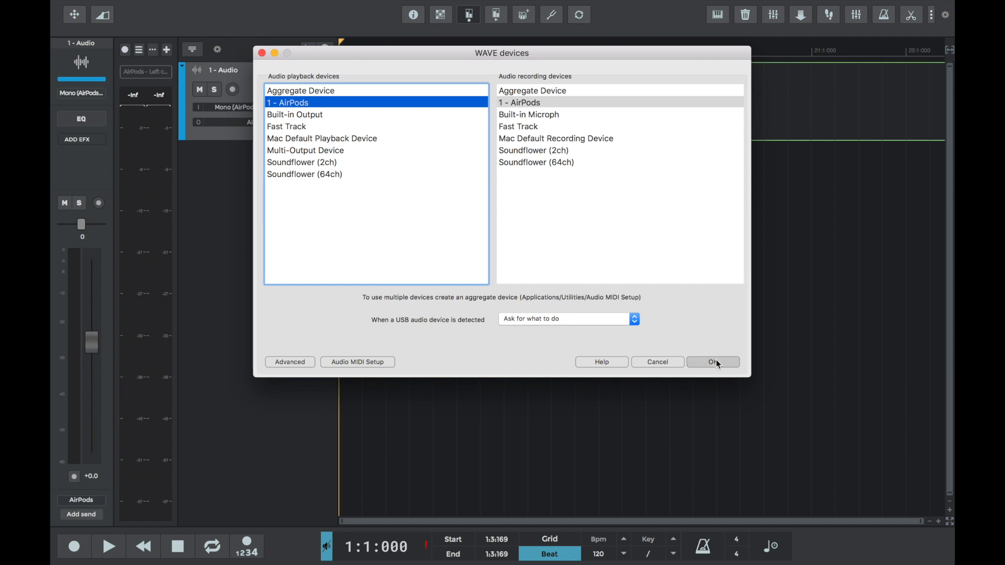
left_click(712, 361)
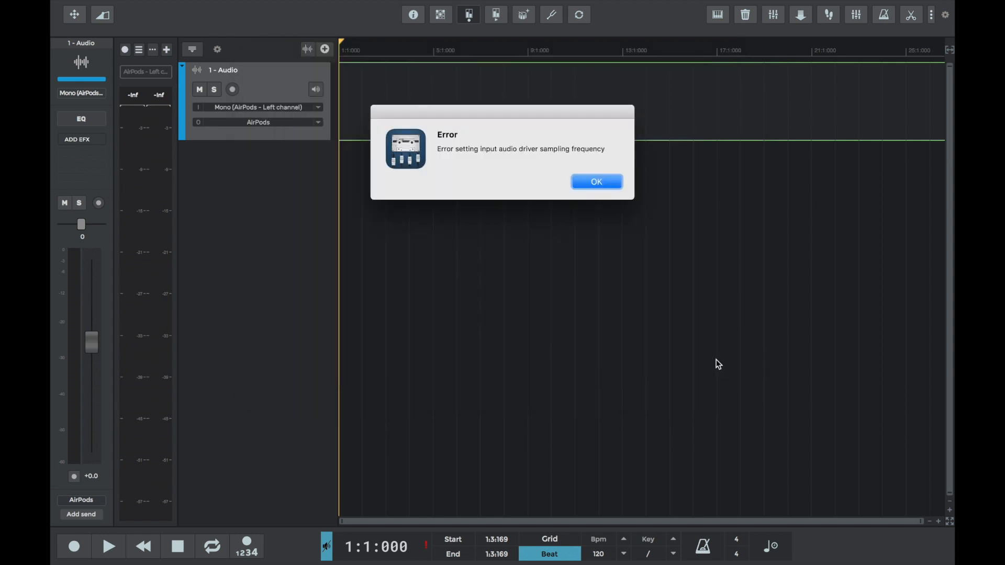
mouse_move(561, 172)
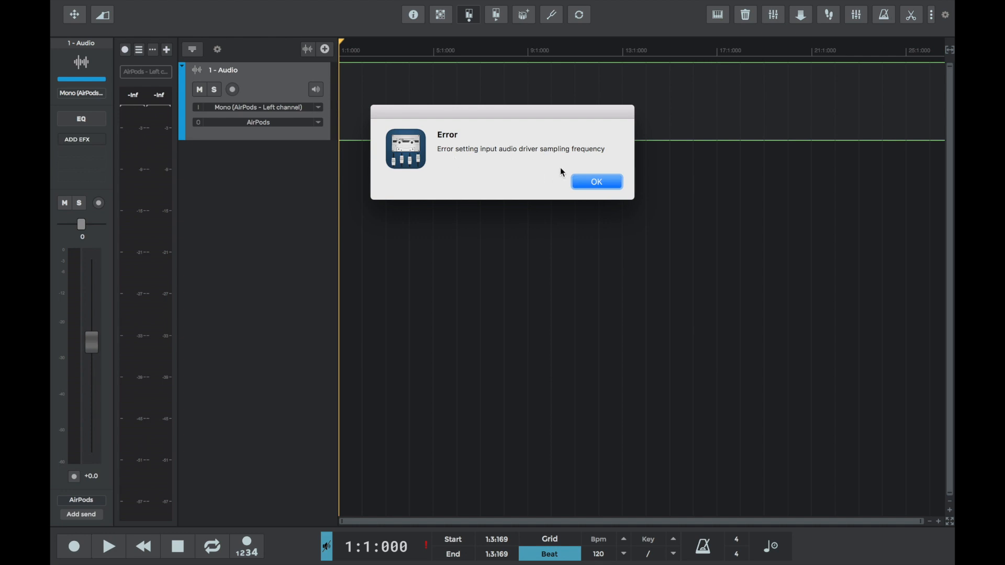
left_click(595, 181)
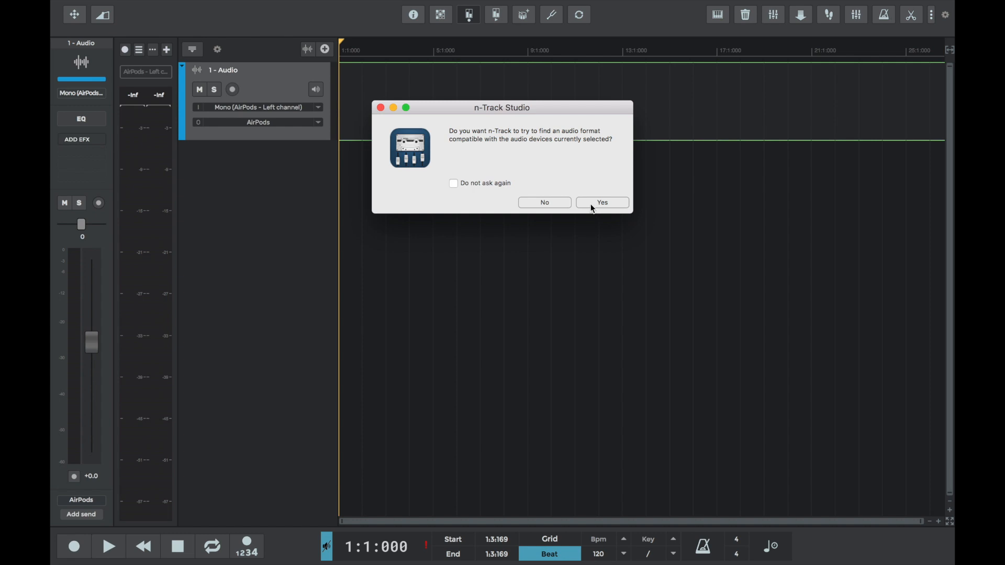
Decline the automatic compatible format search and close Preferences with 44100 Hz kept
left_click(601, 202)
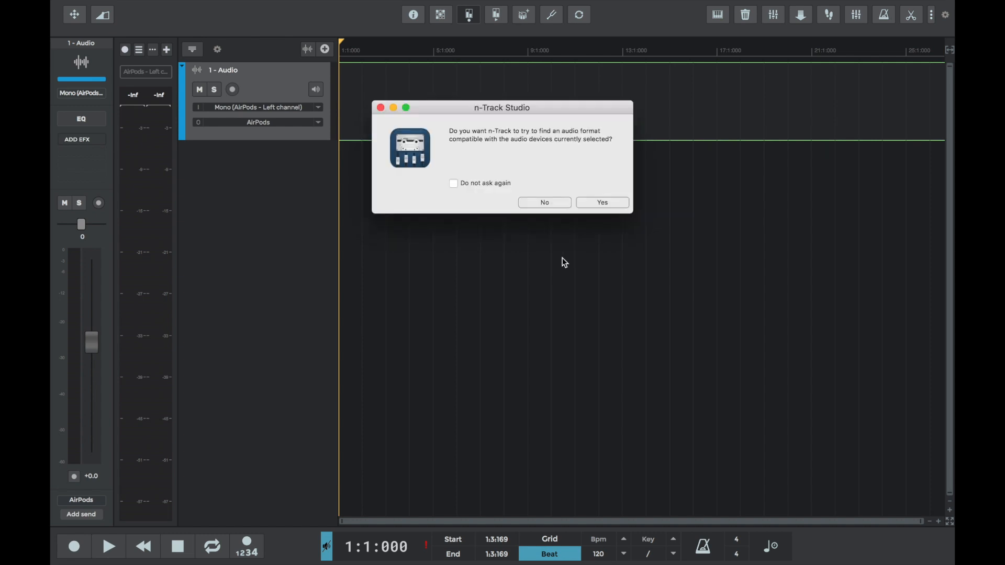
mouse_move(545, 202)
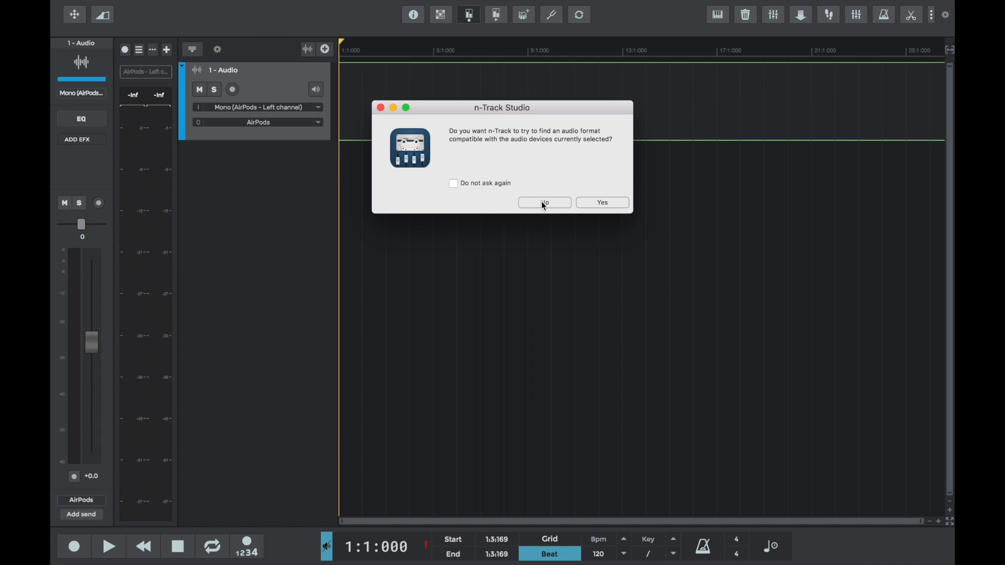
left_click(544, 202)
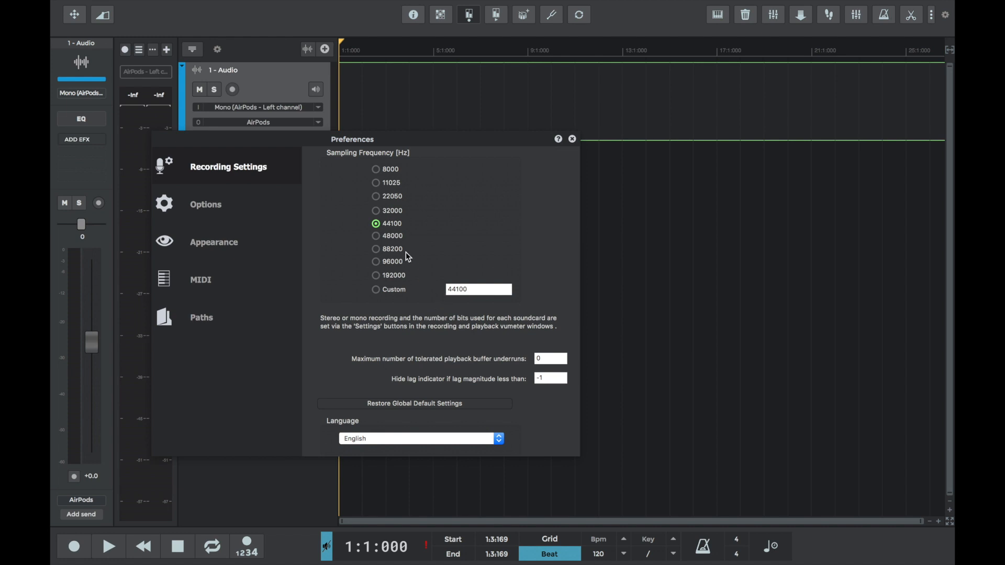
left_click(572, 139)
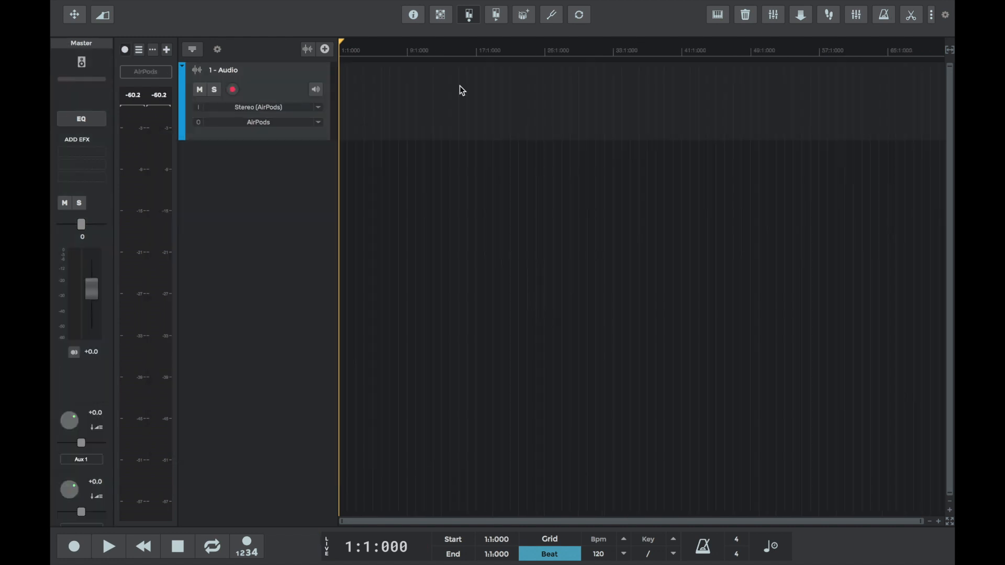
left_click(384, 7)
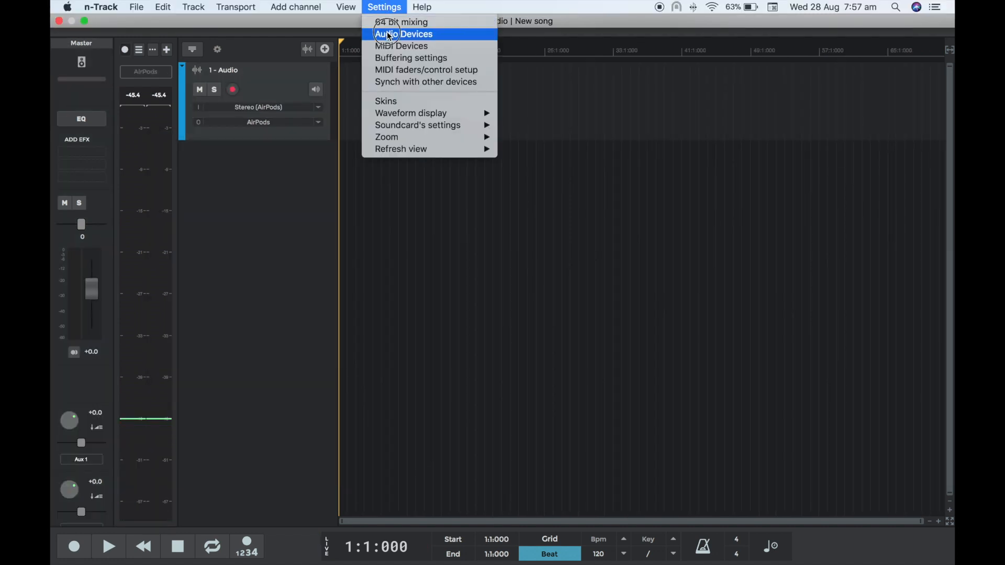
Reopen the WAVE devices dialog with AirPods chosen for playback and recording
left_click(403, 33)
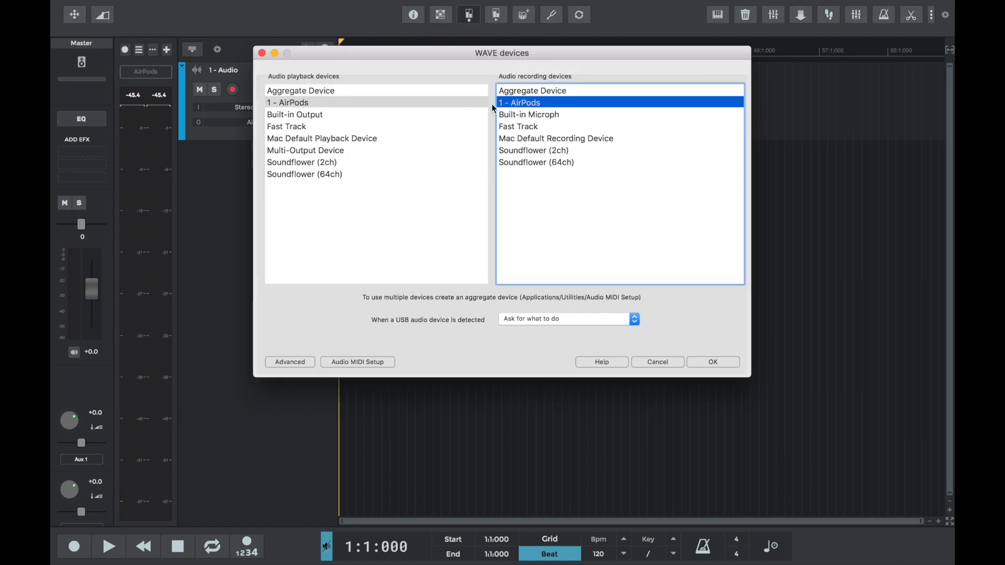
mouse_move(357, 371)
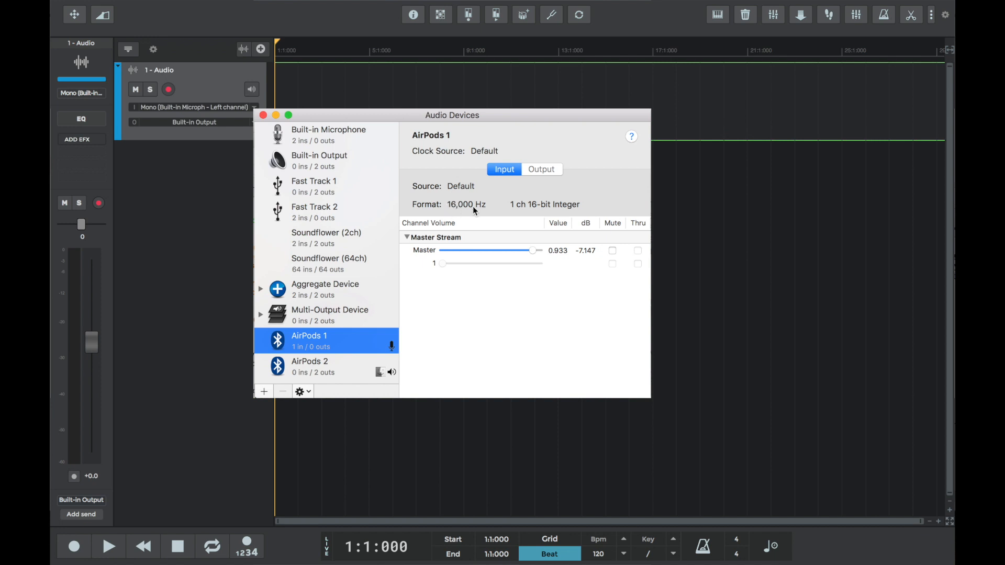
mouse_move(467, 205)
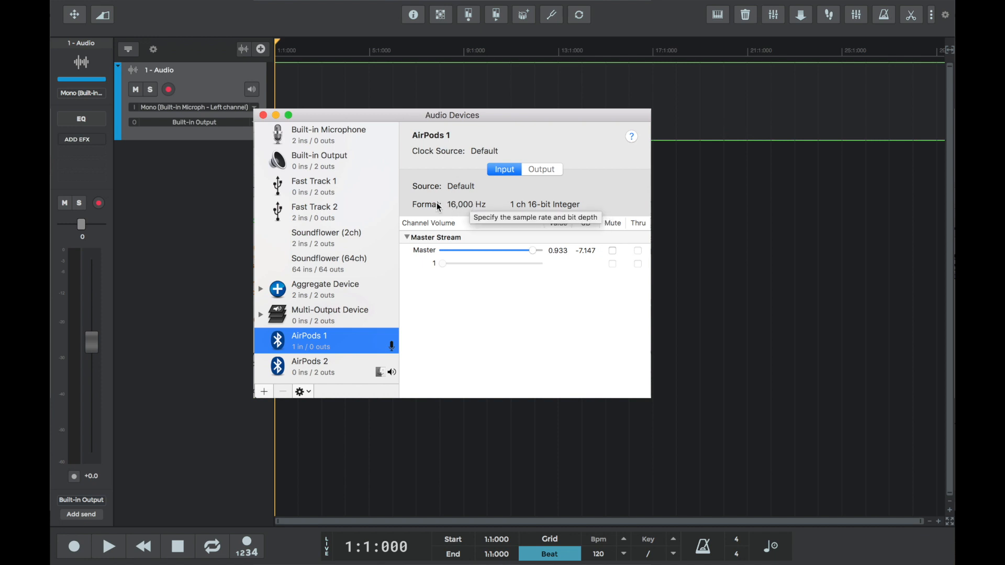
mouse_move(446, 301)
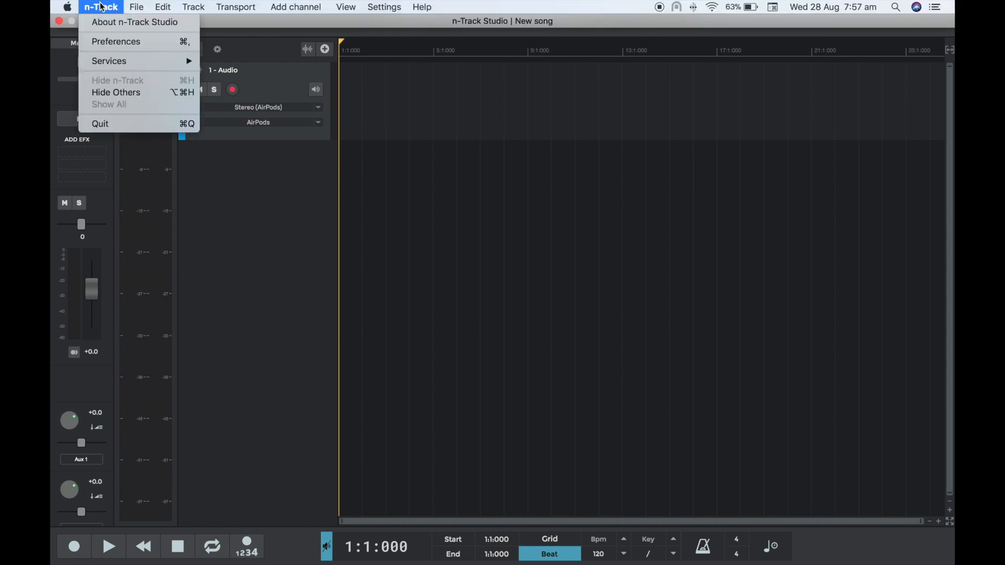
In Preferences set a custom 16000 Hz sampling frequency, close it and stop the test recording
left_click(116, 40)
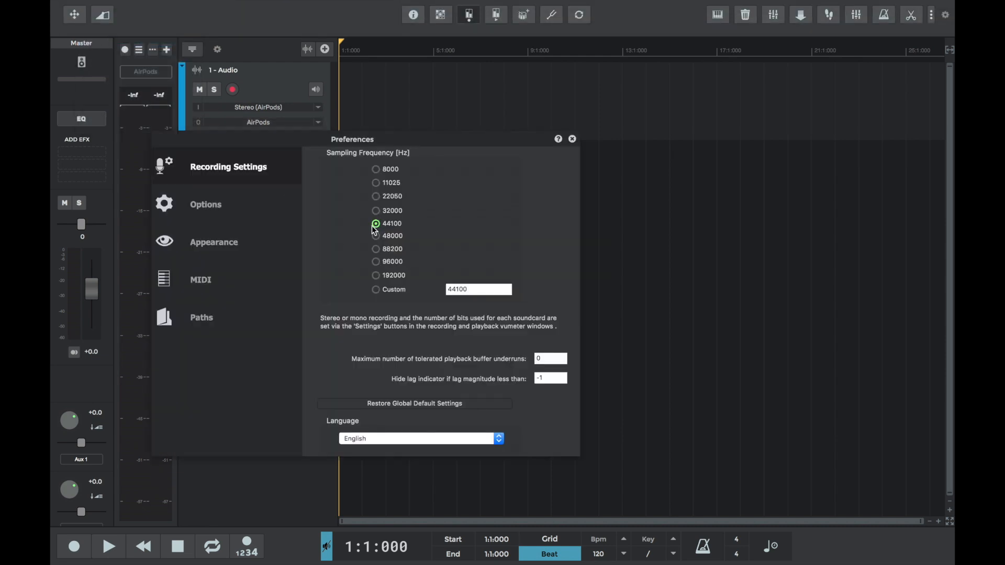
left_click(375, 289)
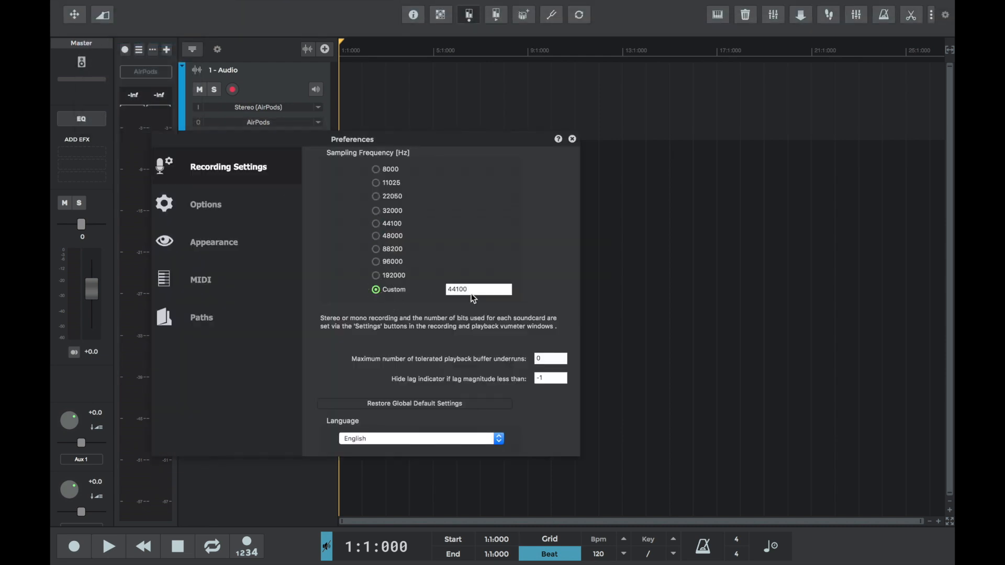
type("16000")
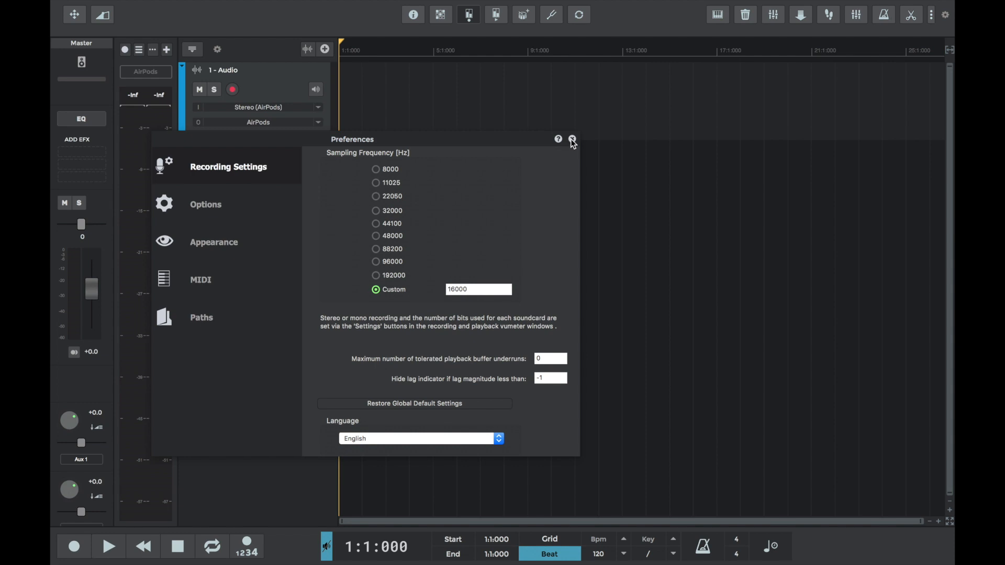
left_click(572, 139)
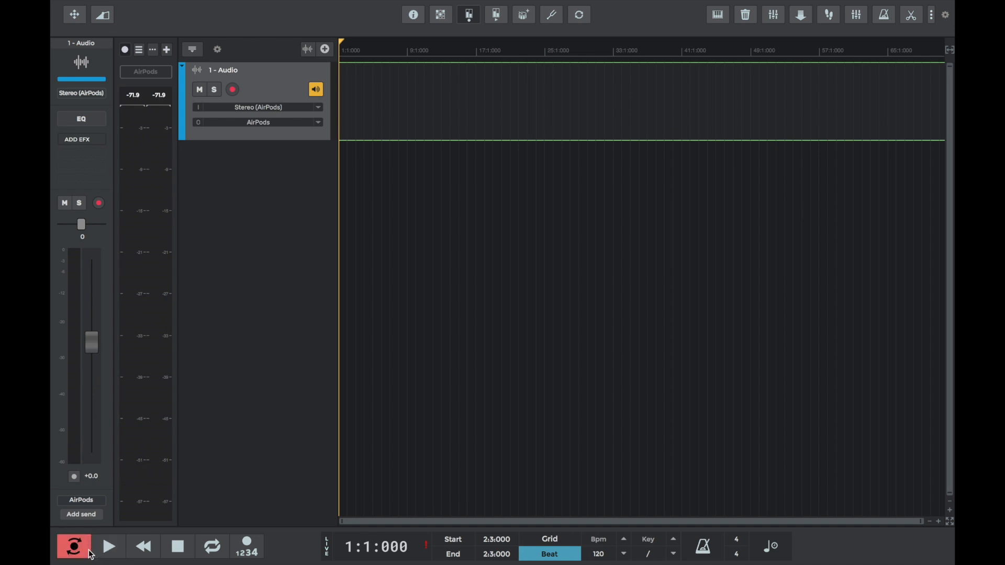
left_click(109, 546)
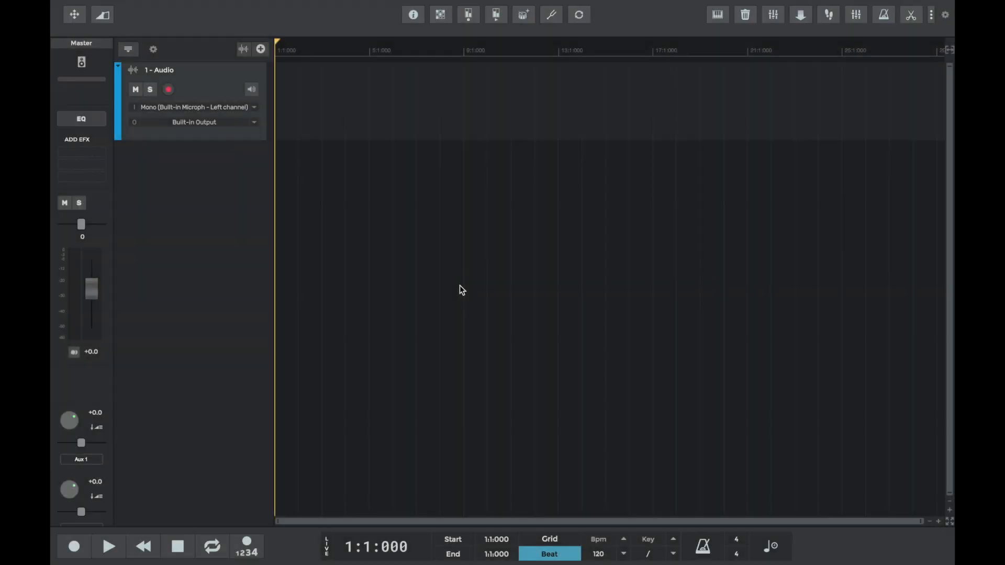
left_click(384, 7)
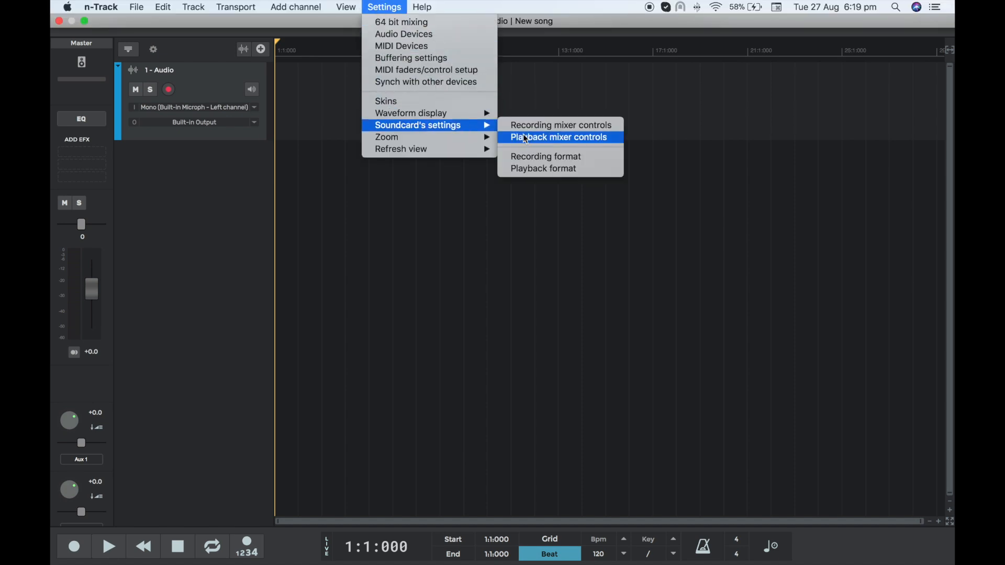
Choose '= soundcard format' as the recorded file format and confirm the dialog
left_click(543, 167)
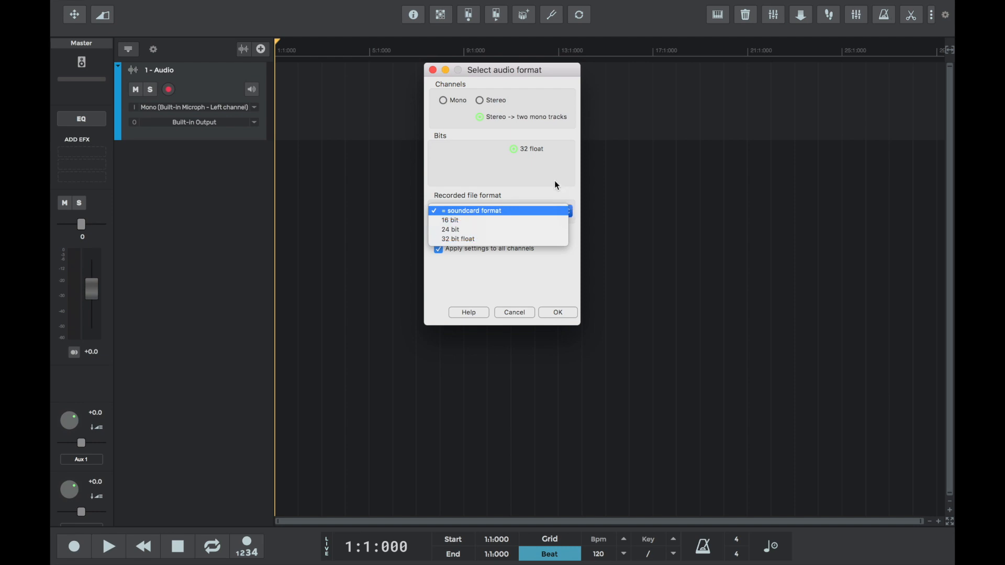
left_click(557, 312)
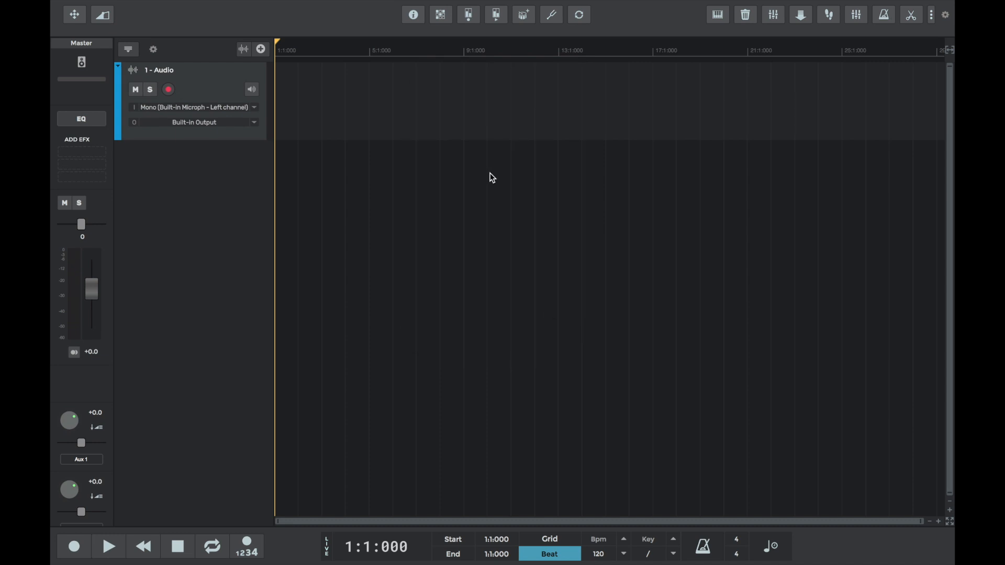
Keep the playback format at Stereo, 32 bit float applied to all channels and confirm
left_click(384, 8)
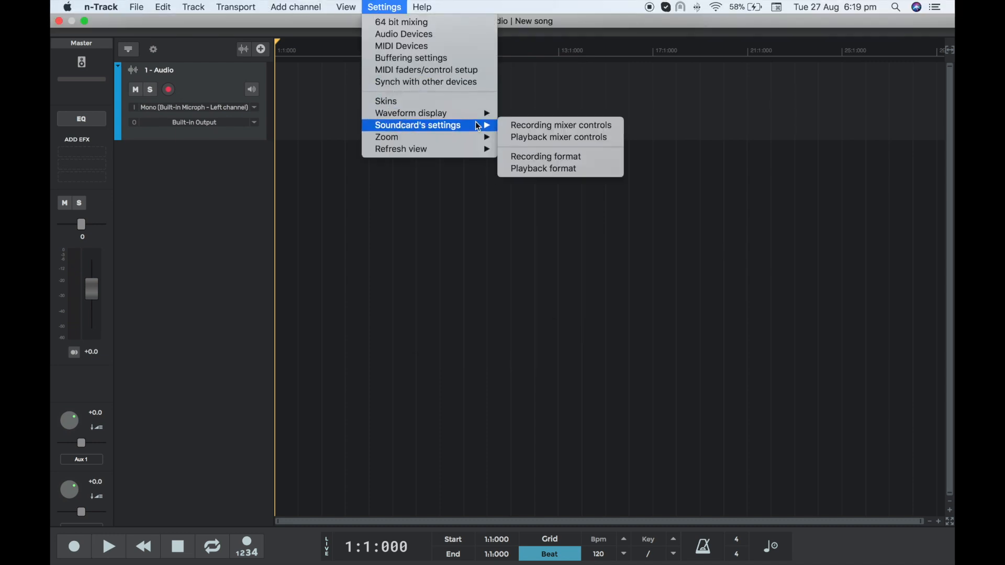
left_click(545, 156)
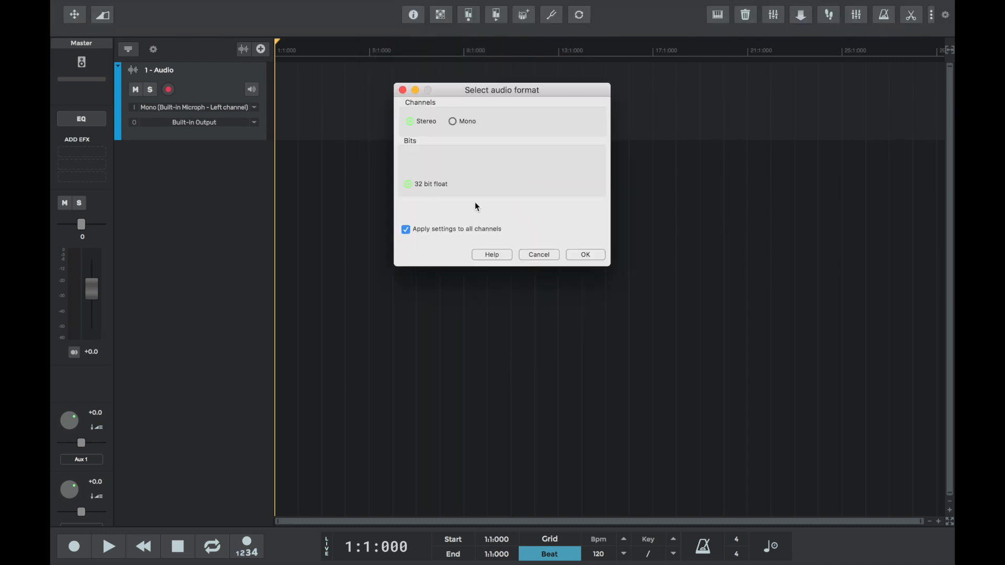
left_click(585, 254)
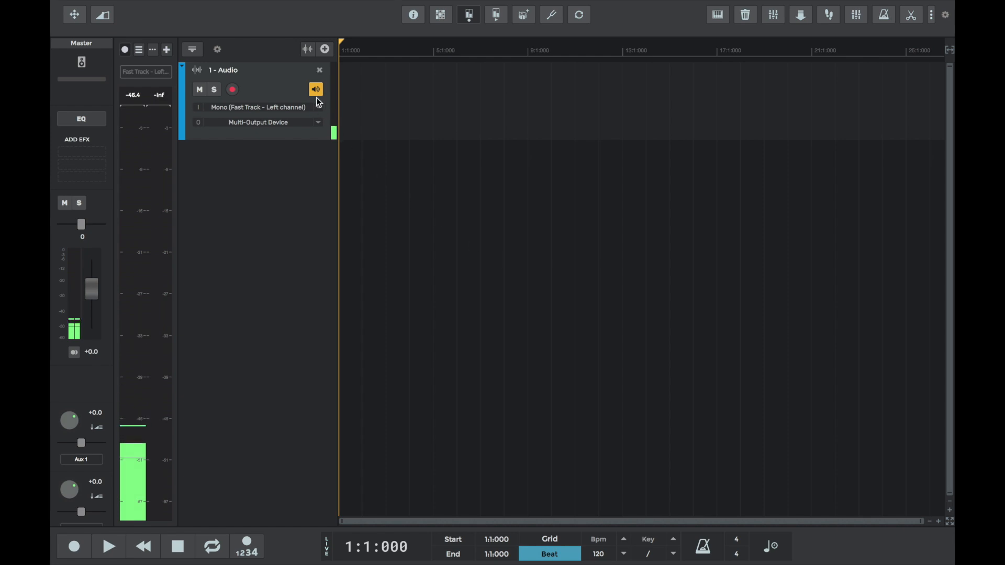
Toggle the track's echo monitoring speaker button off and back on for live input monitoring
left_click(315, 89)
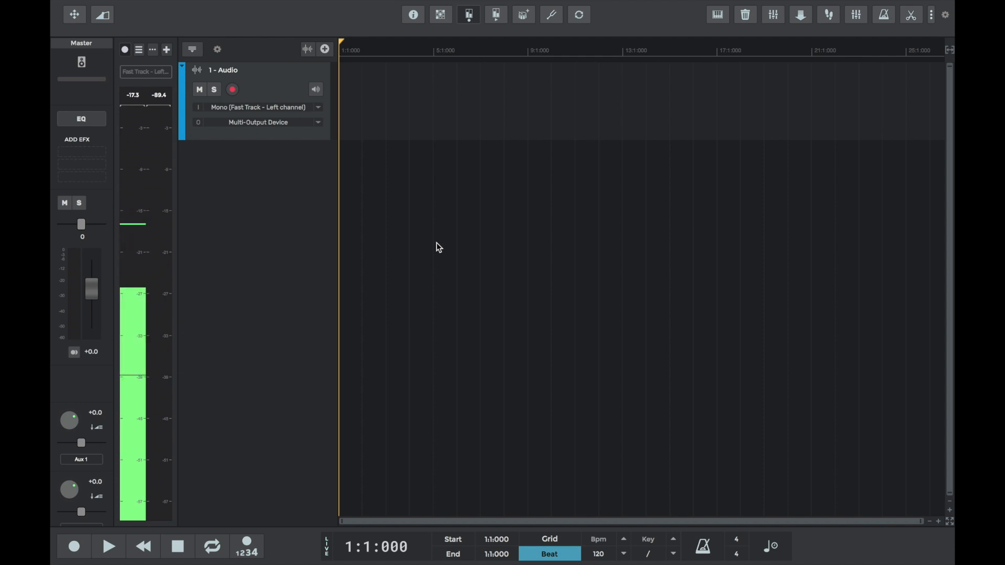
left_click(315, 89)
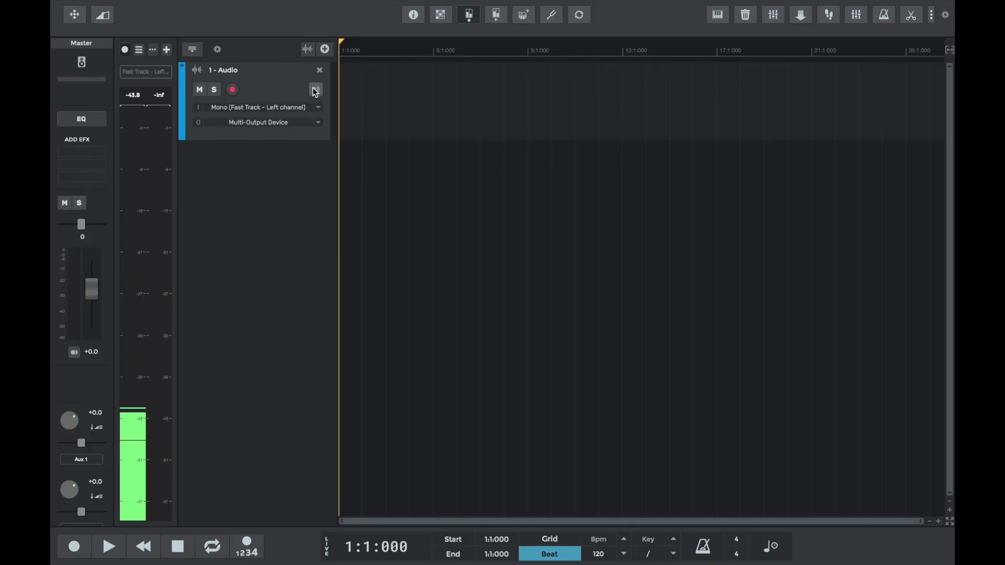
left_click(315, 89)
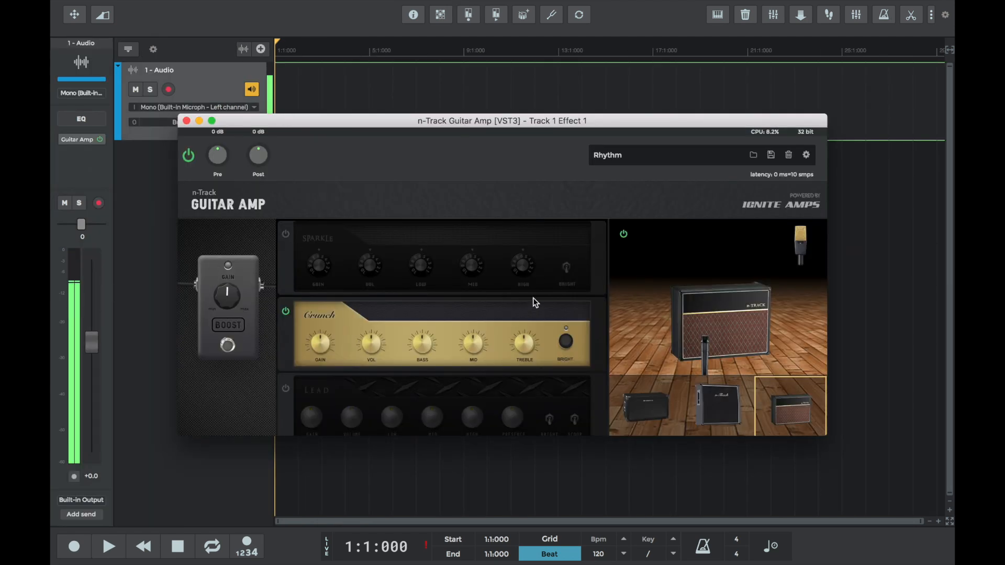
Close the Guitar Amp window and switch echo monitoring on for the Fast Track input
left_click(634, 155)
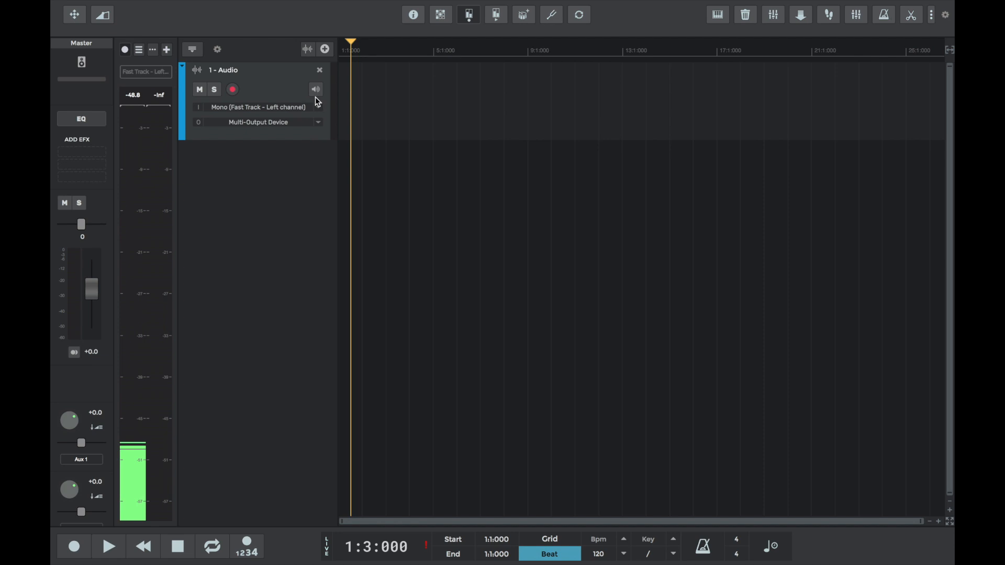
left_click(315, 89)
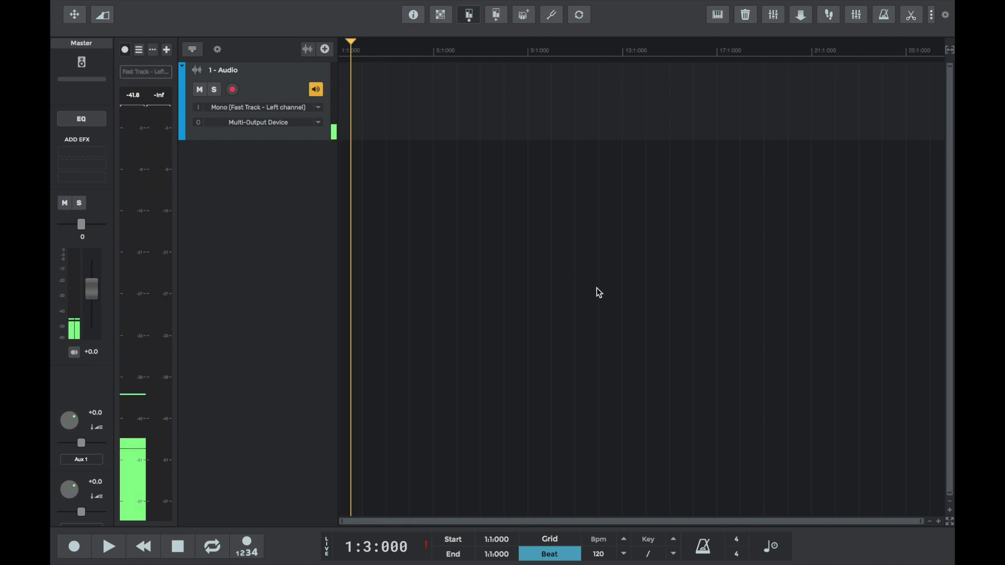